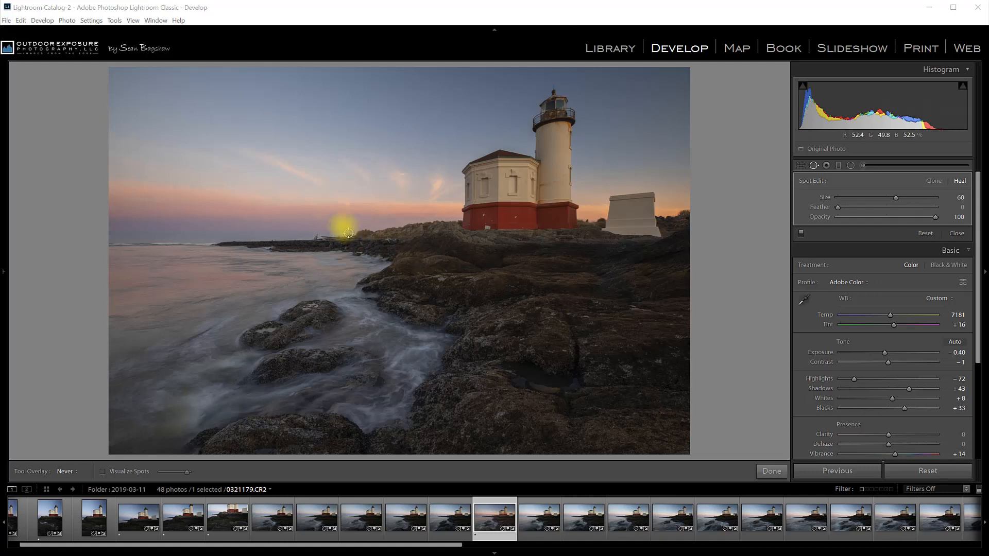
Send the lighthouse raw photo from Lightroom Classic to Photoshop CC 2019 via Edit In.
right_click(348, 233)
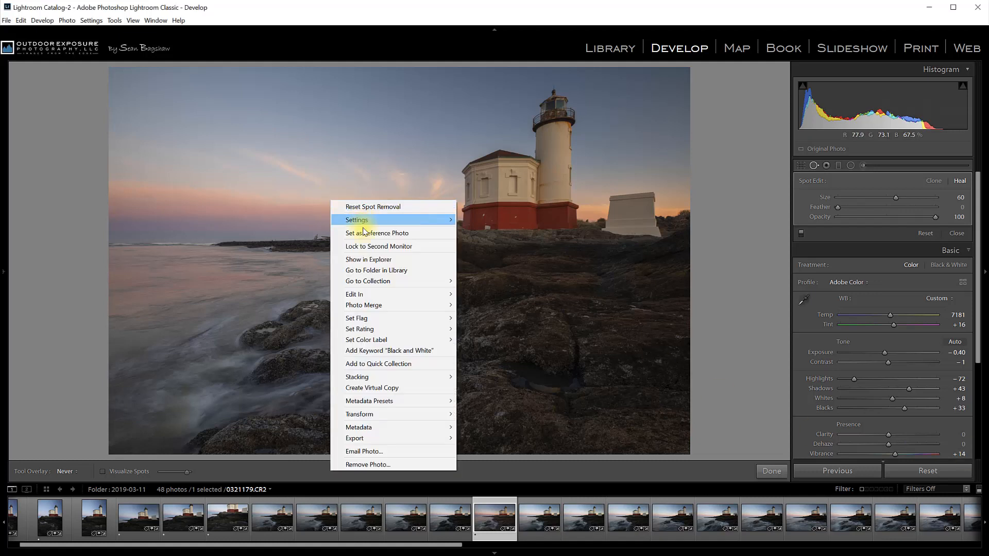
mouse_move(375, 294)
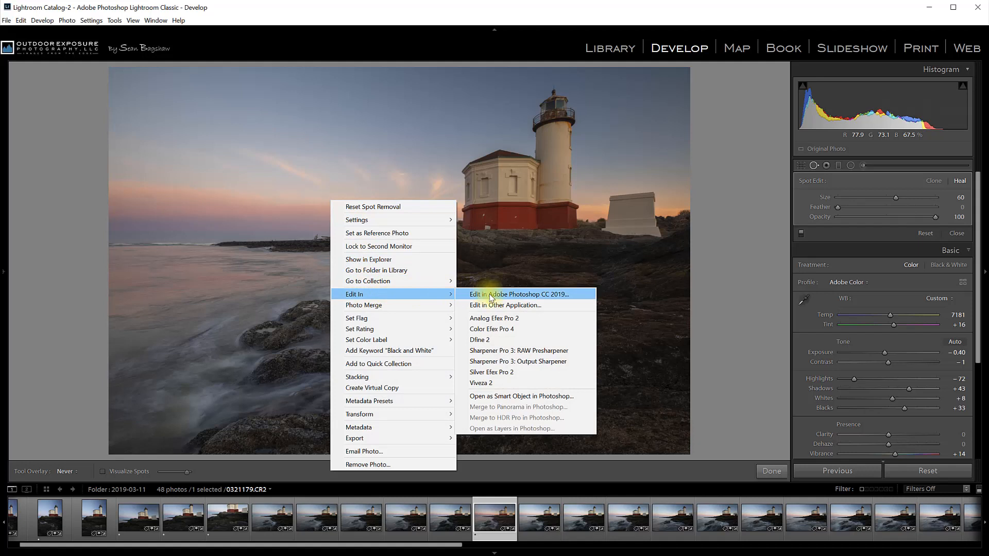
click(518, 294)
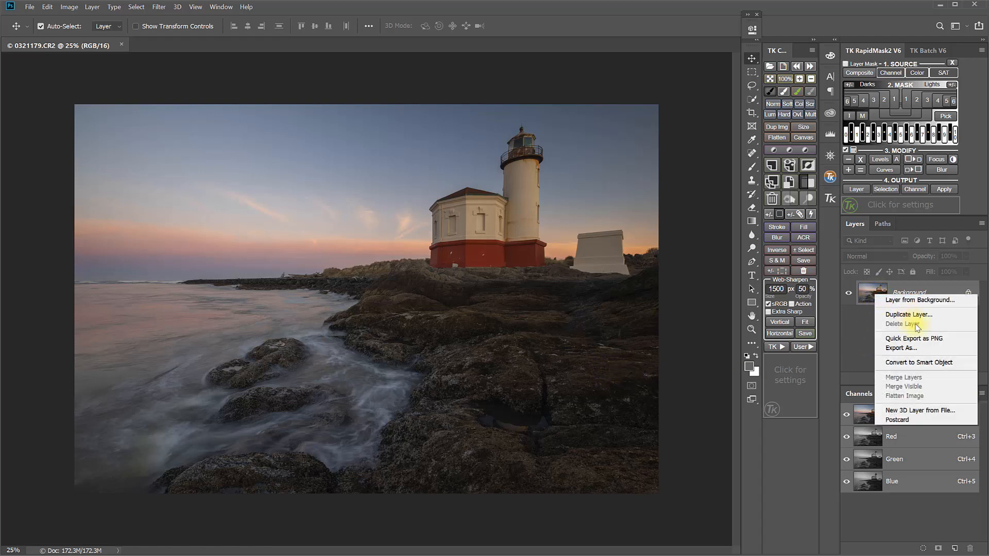
mouse_move(910, 366)
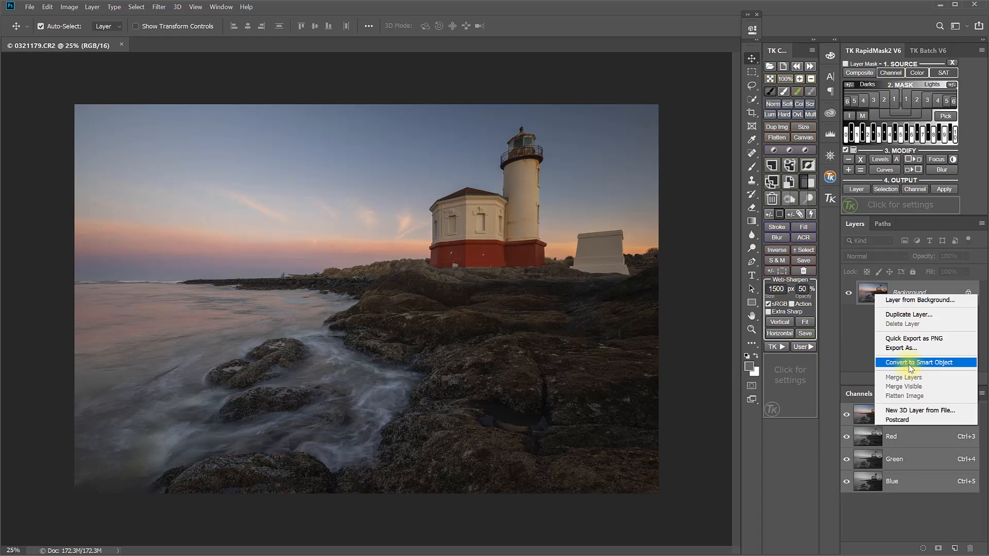
Convert the Background layer into a smart object, now shown as Layer 0.
click(919, 363)
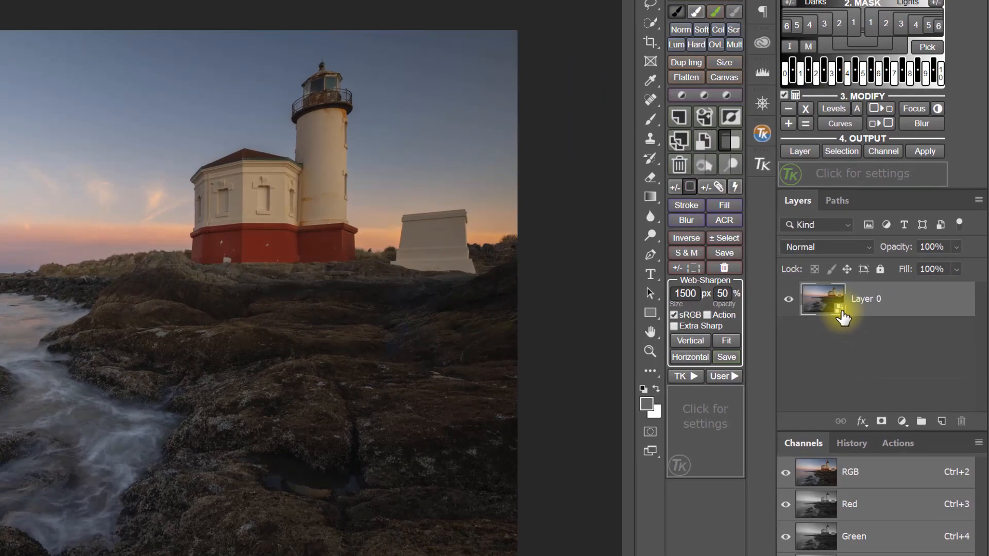
mouse_move(819, 336)
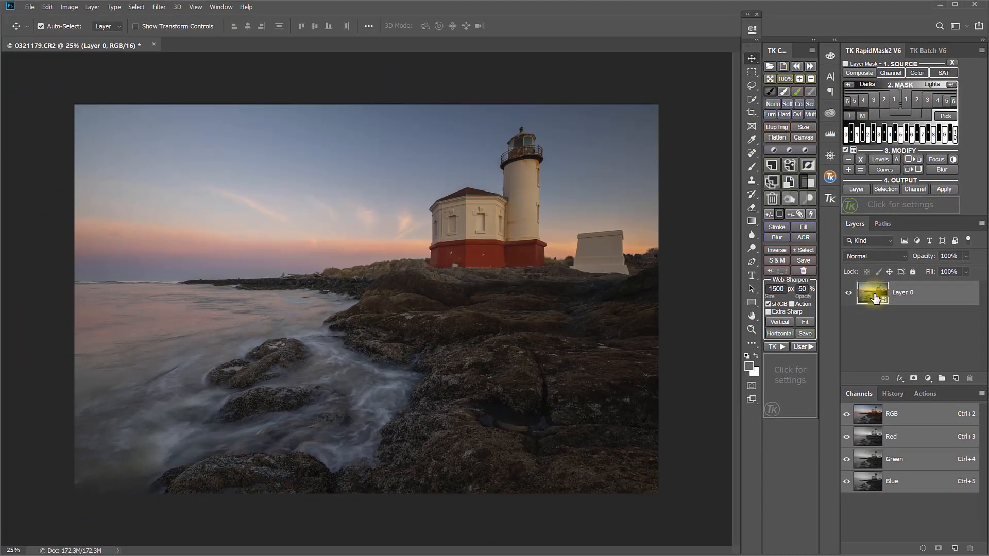
Apply a subtle Gaussian Blur smart filter to Layer 0.
click(159, 6)
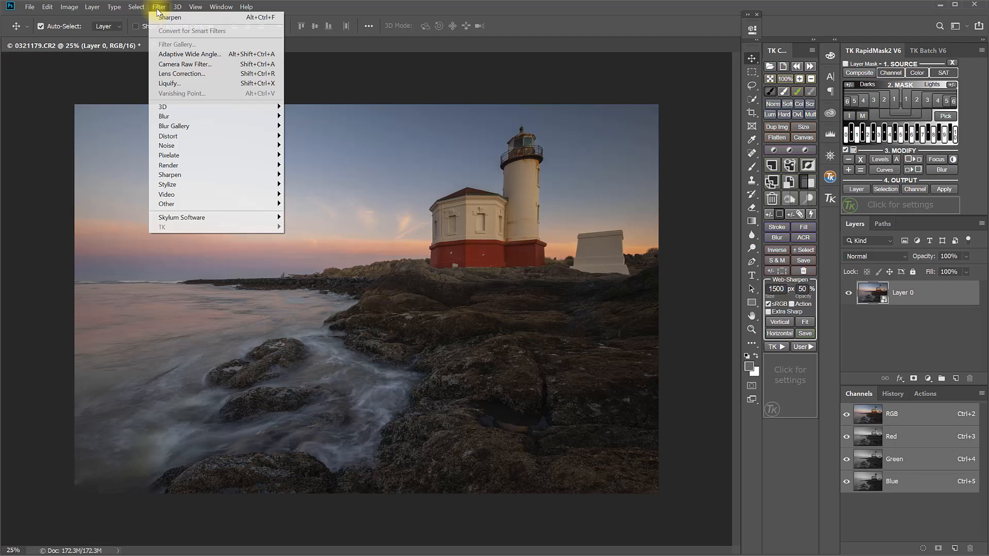
mouse_move(162, 115)
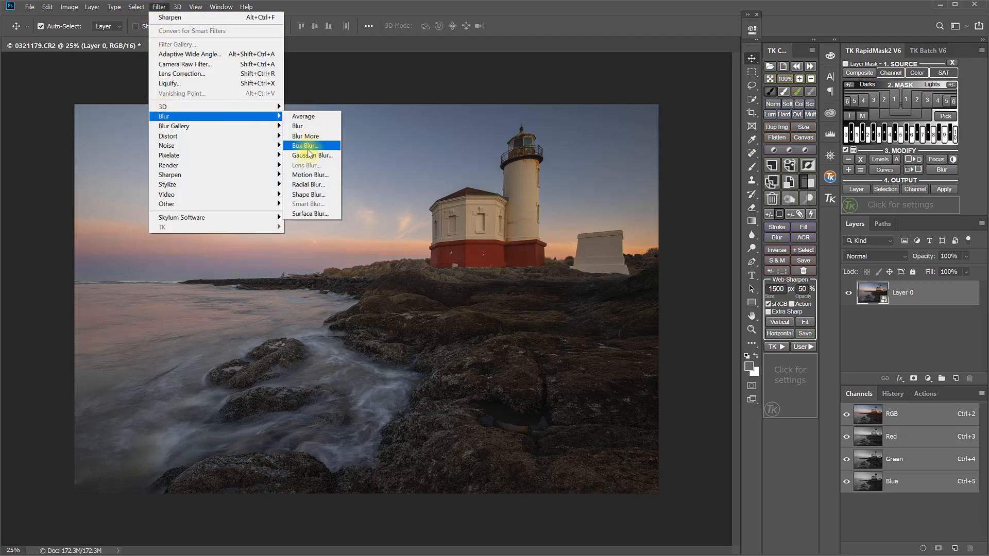
click(312, 154)
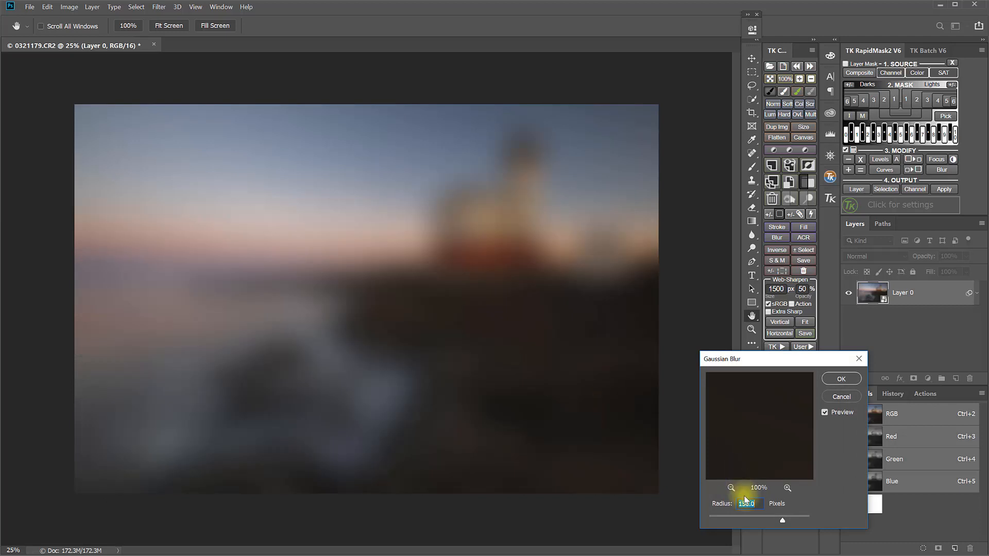
drag(782, 519, 725, 519)
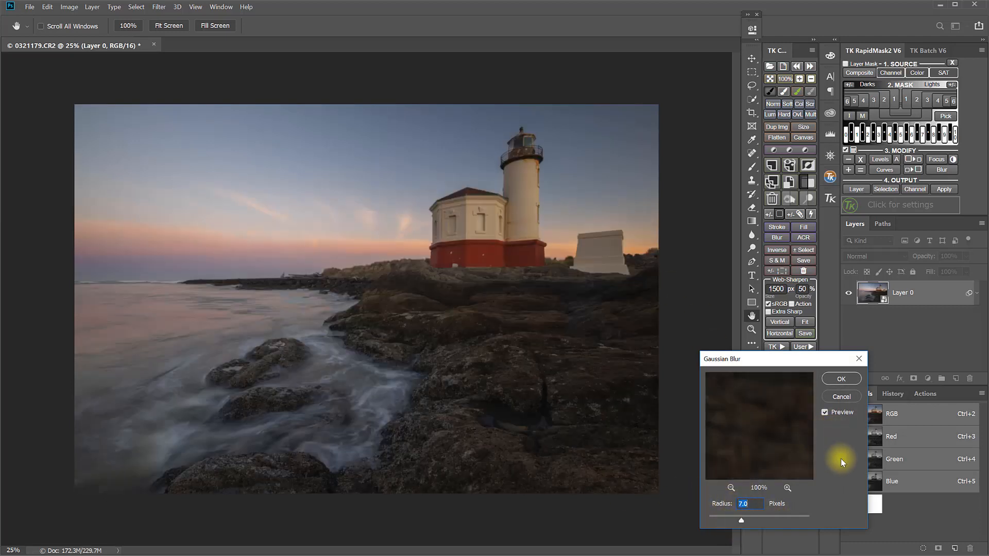
click(840, 379)
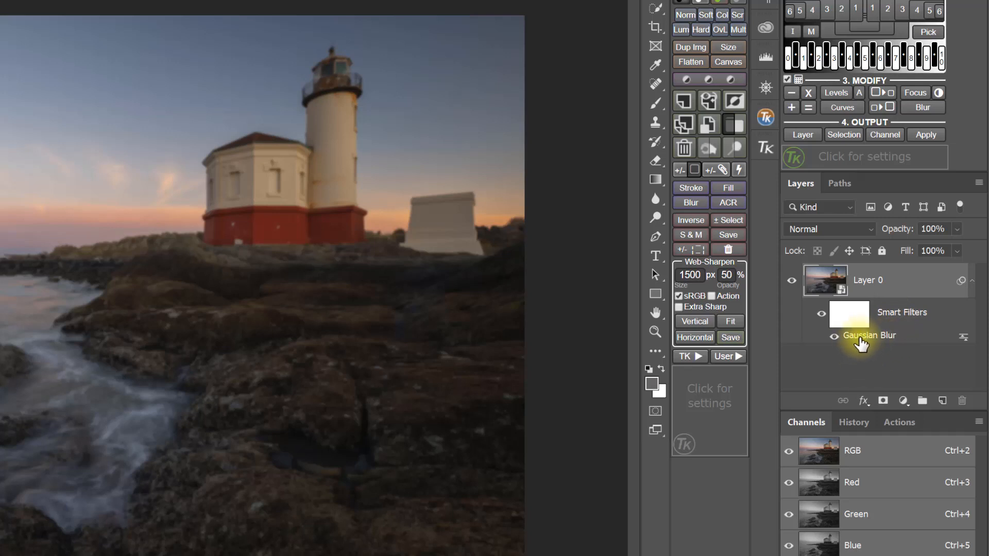
Reopen the Gaussian Blur smart filter and raise its radius to about 19.4 pixels.
double_click(869, 336)
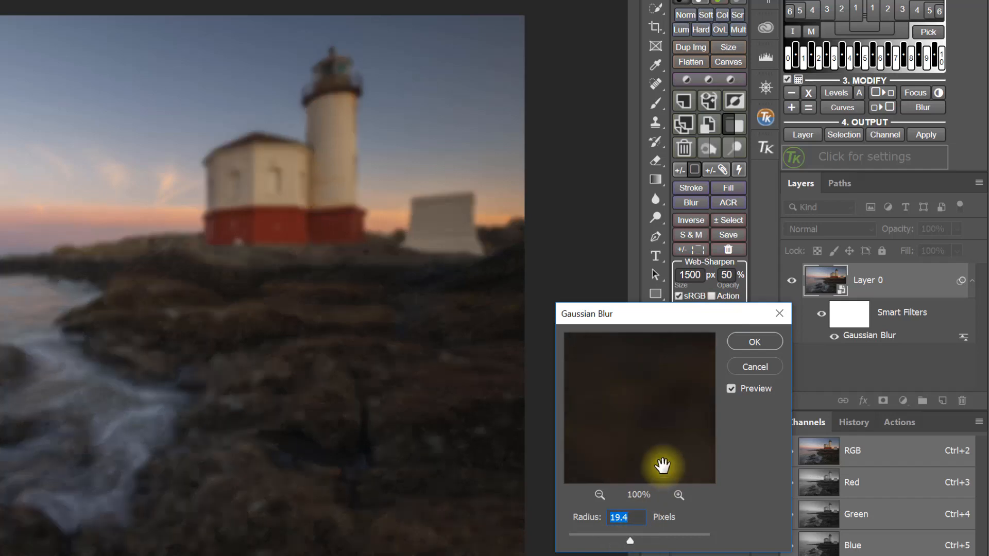
click(754, 341)
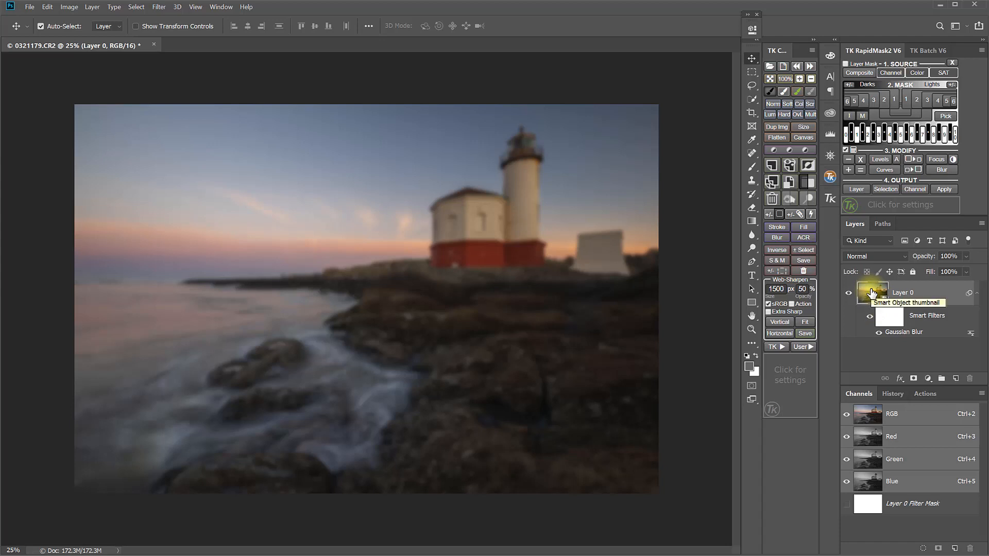
Open Layer 0's smart object contents as the separate Layer 0.psb document.
double_click(871, 292)
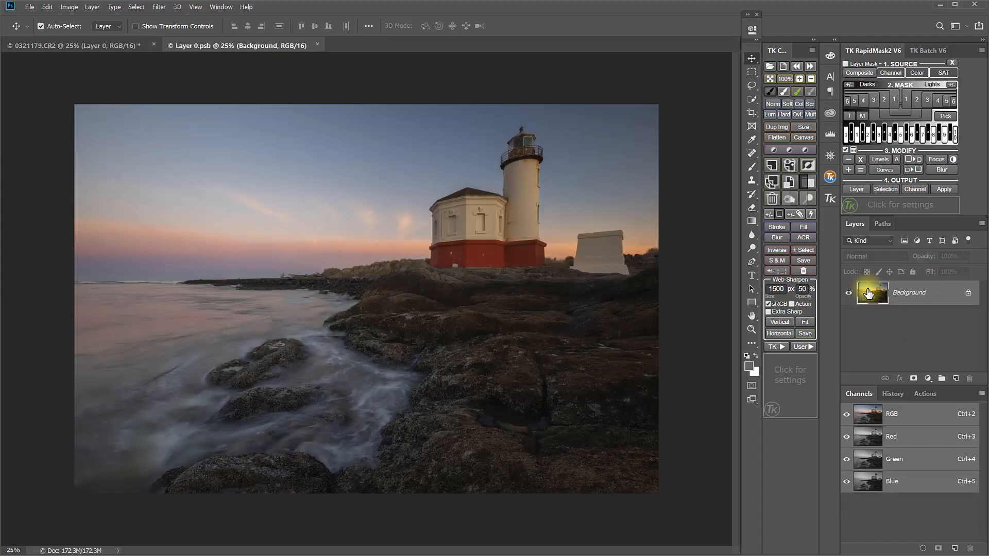
click(208, 44)
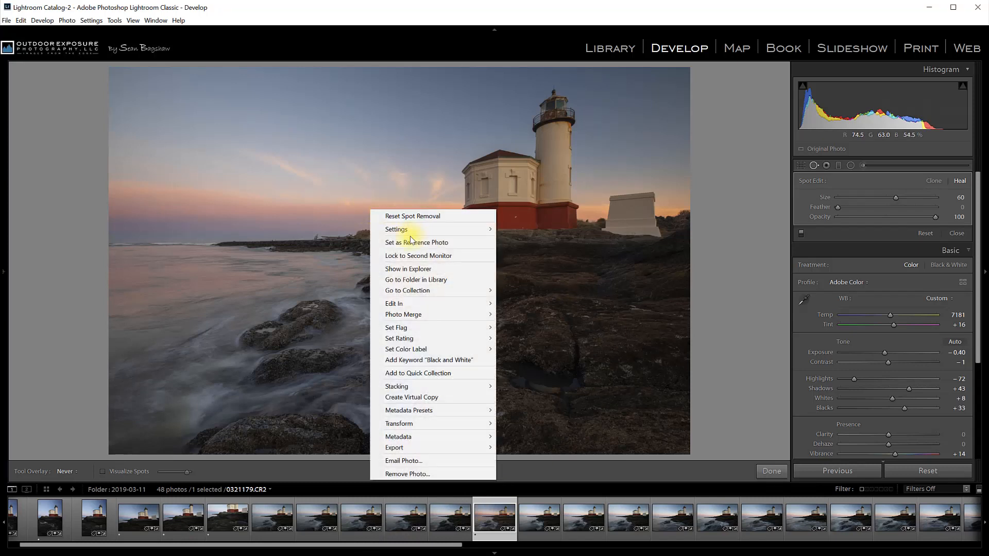
mouse_move(393, 303)
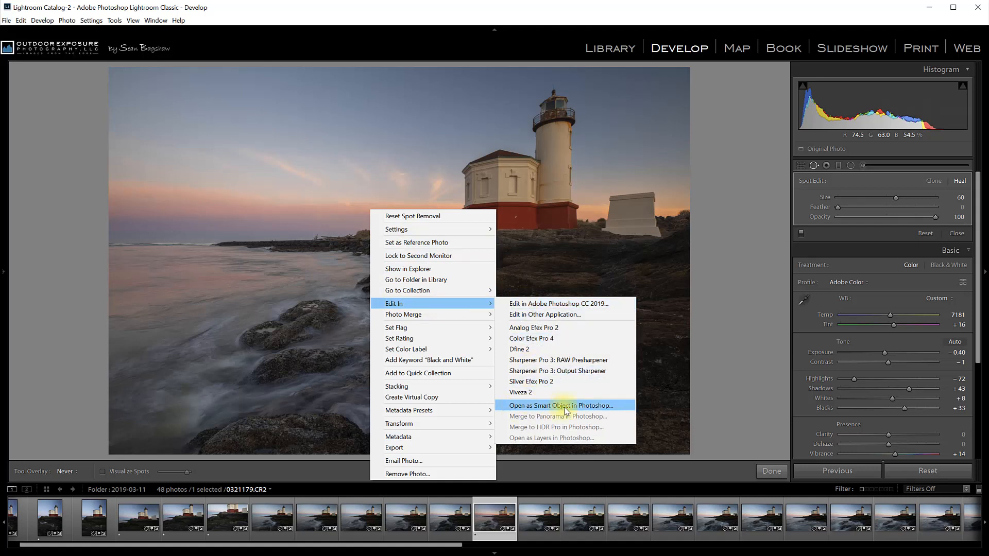
Open the lighthouse photo in Photoshop as a smart object from Lightroom Classic.
click(564, 406)
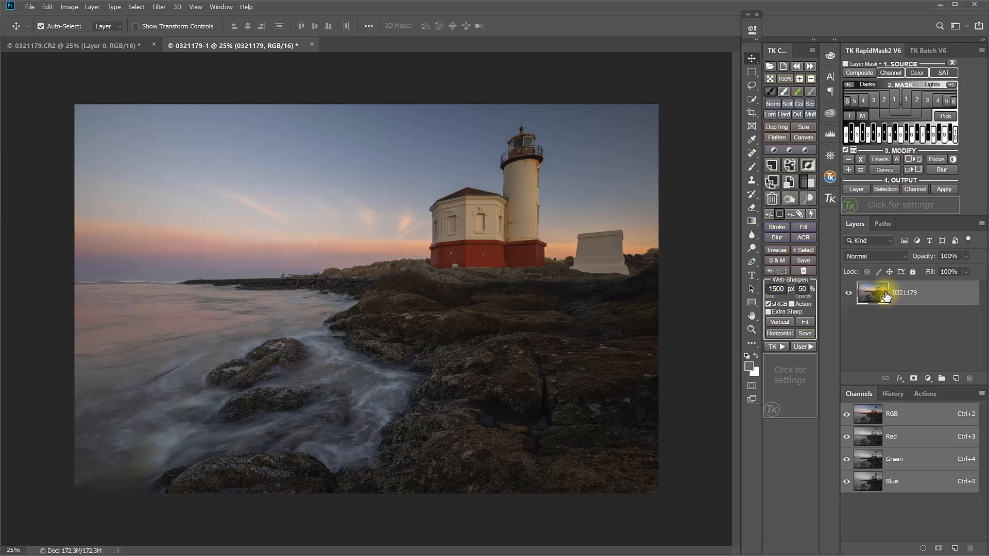
mouse_move(877, 309)
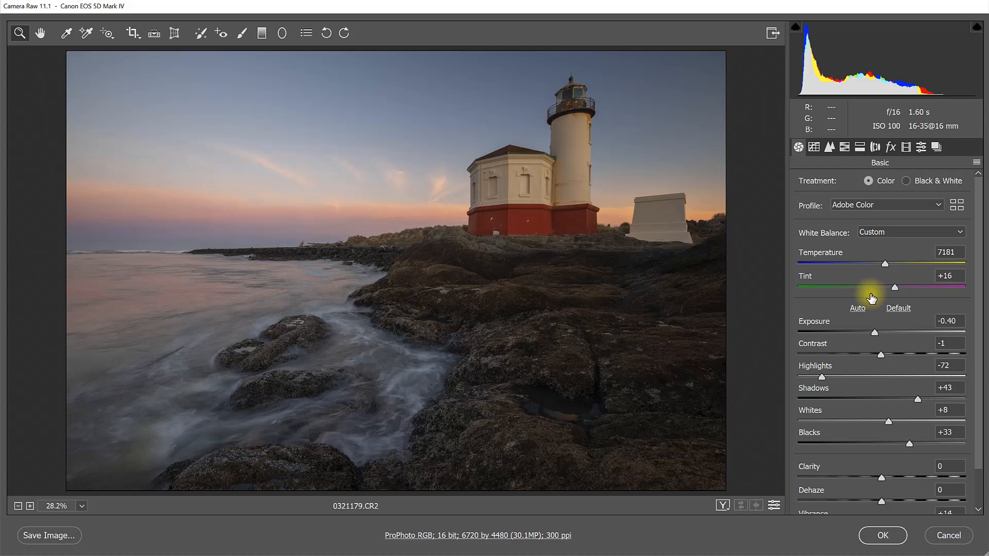
mouse_move(888, 310)
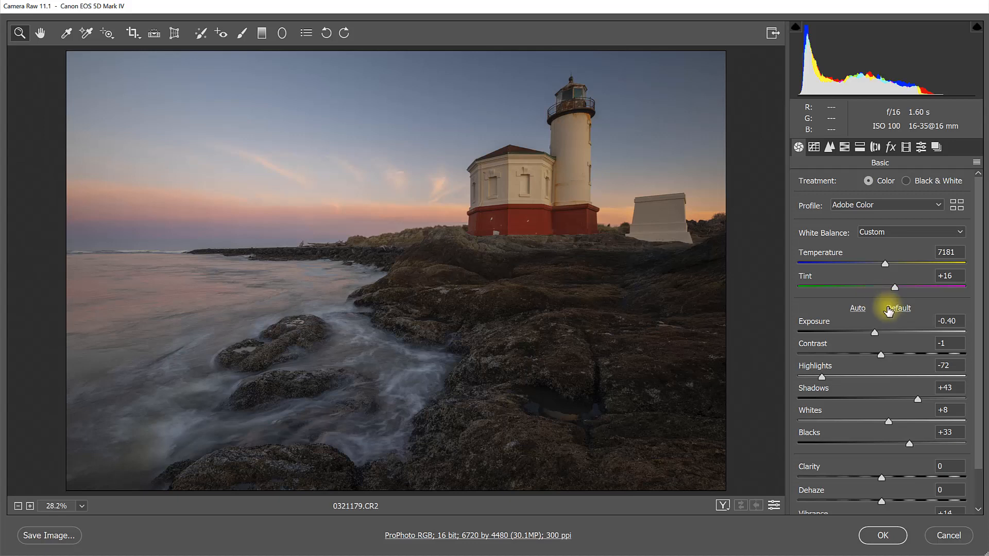
mouse_move(894, 445)
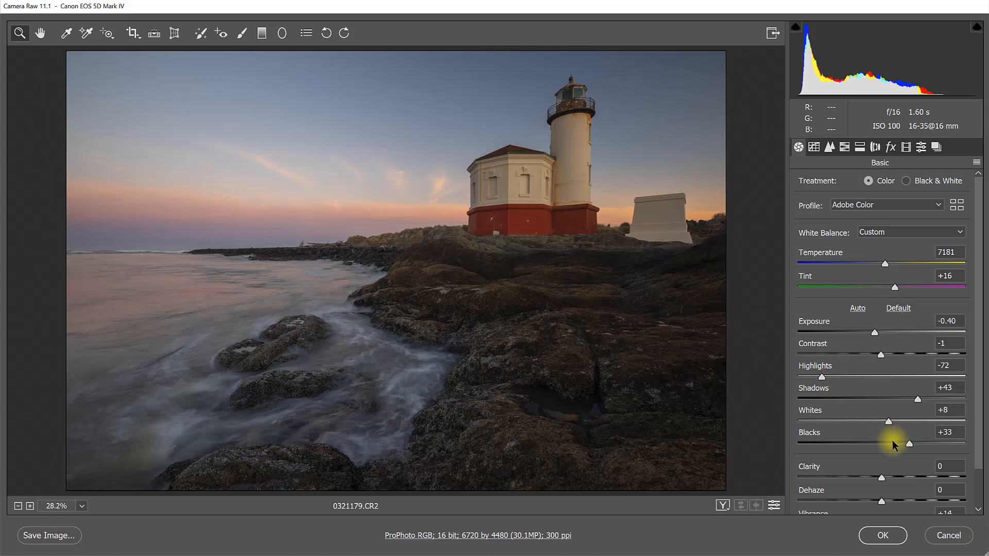
mouse_move(898, 386)
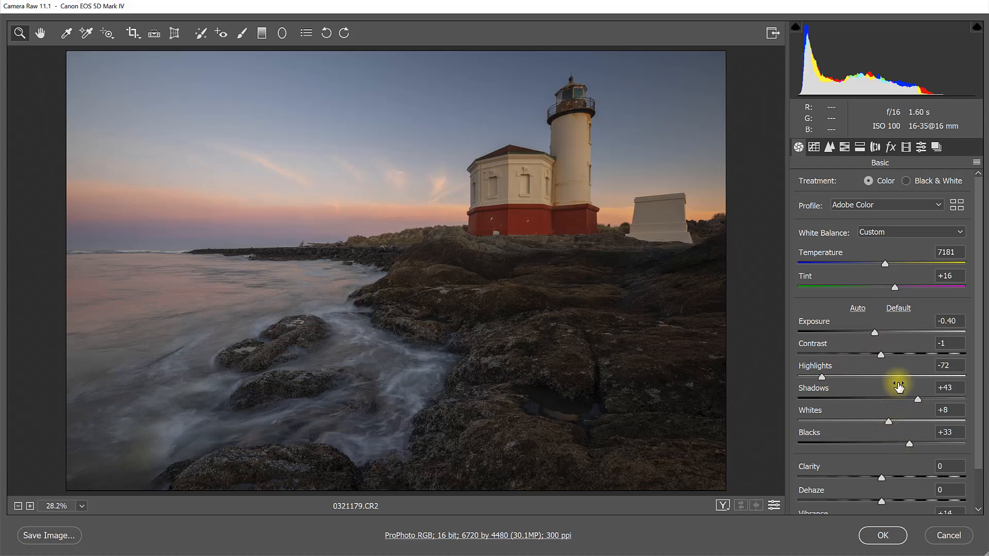
mouse_move(837, 382)
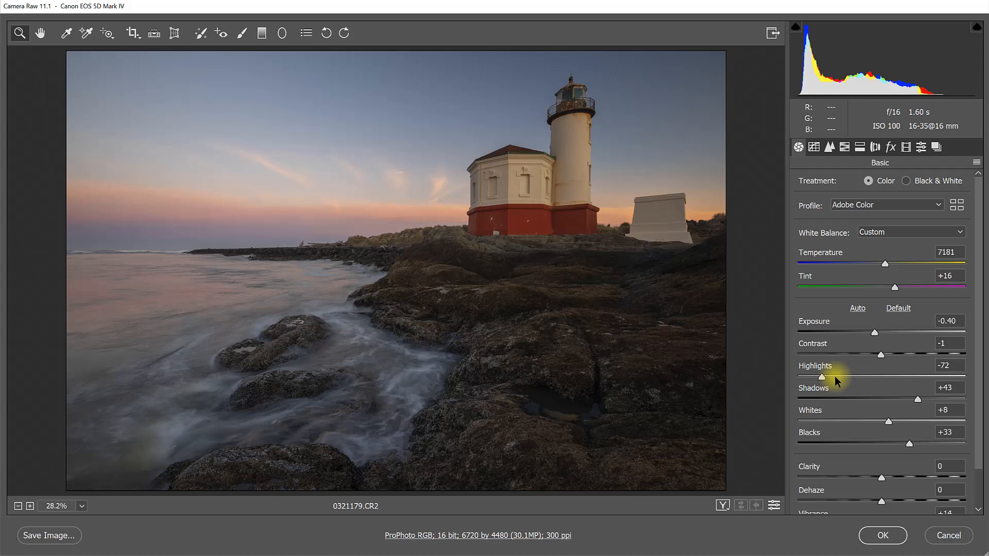
mouse_move(927, 513)
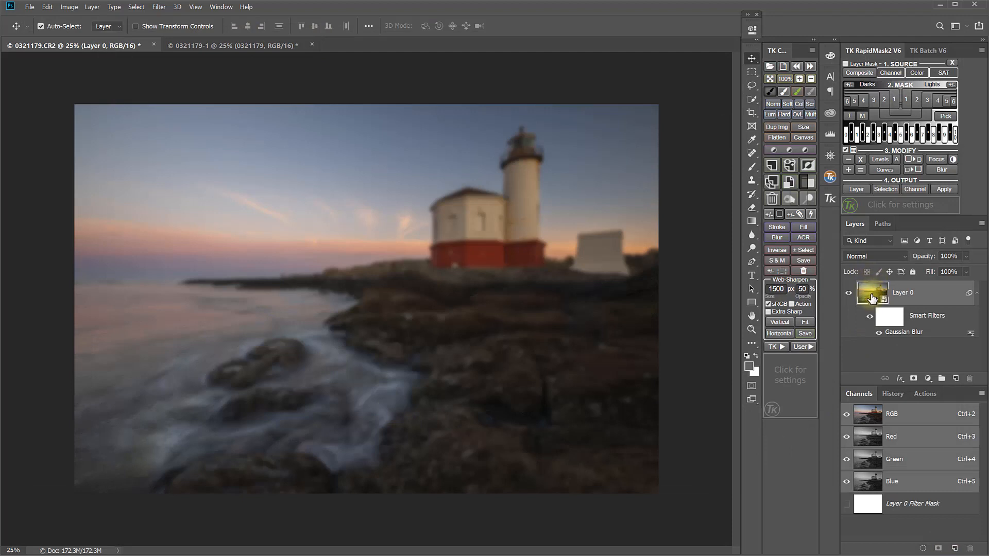
mouse_move(872, 294)
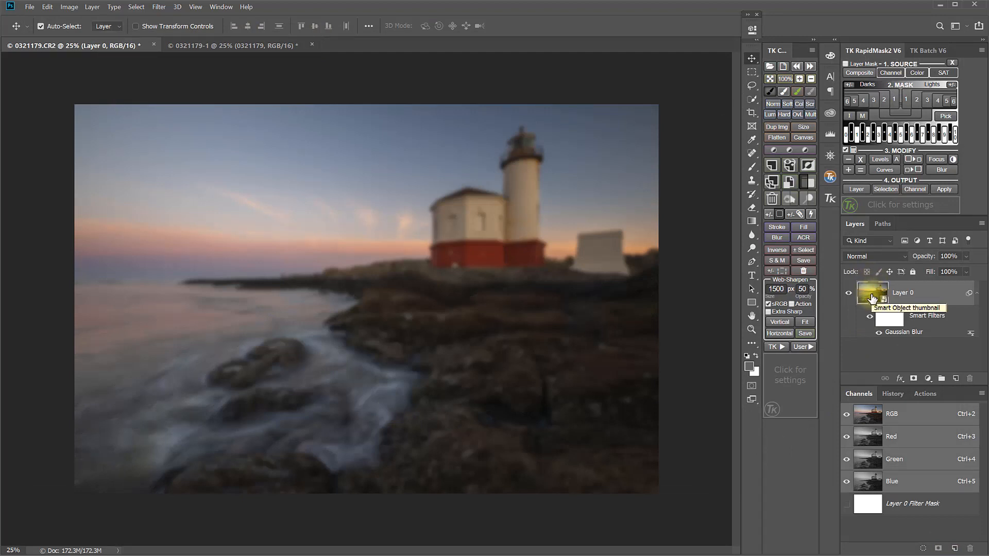
Remove Layer 0's Gaussian Blur smart filter and view the raw layer's zeroed Camera Raw settings.
right_click(919, 316)
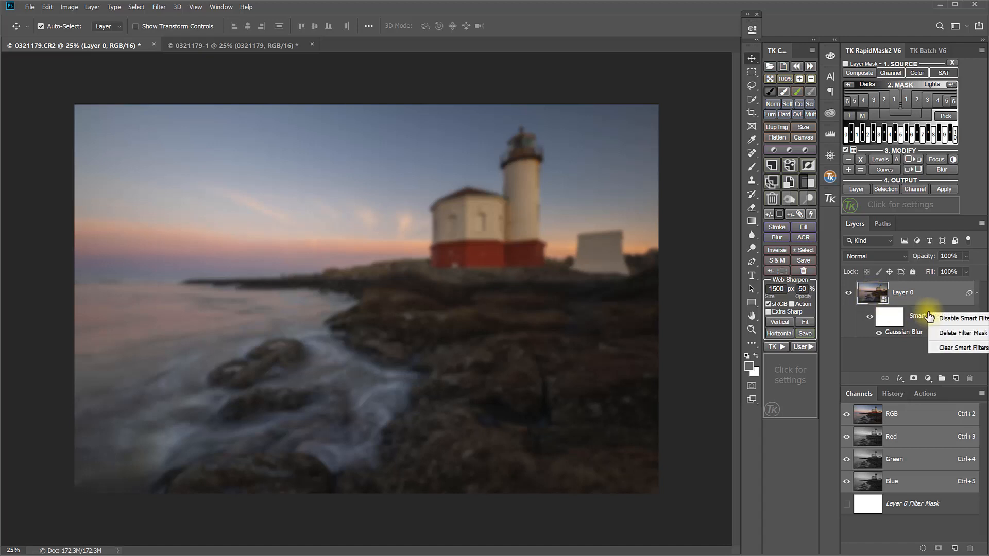
click(961, 348)
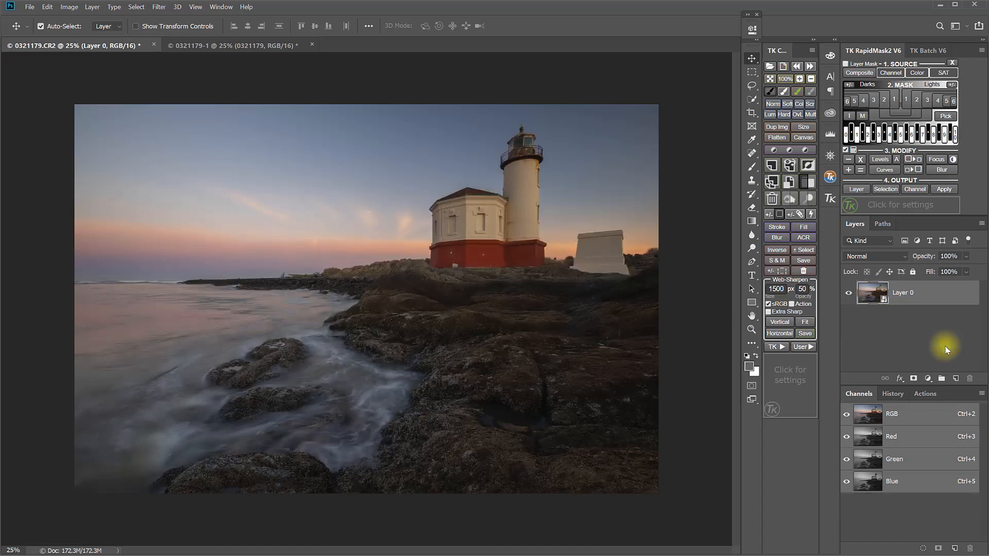
mouse_move(295, 197)
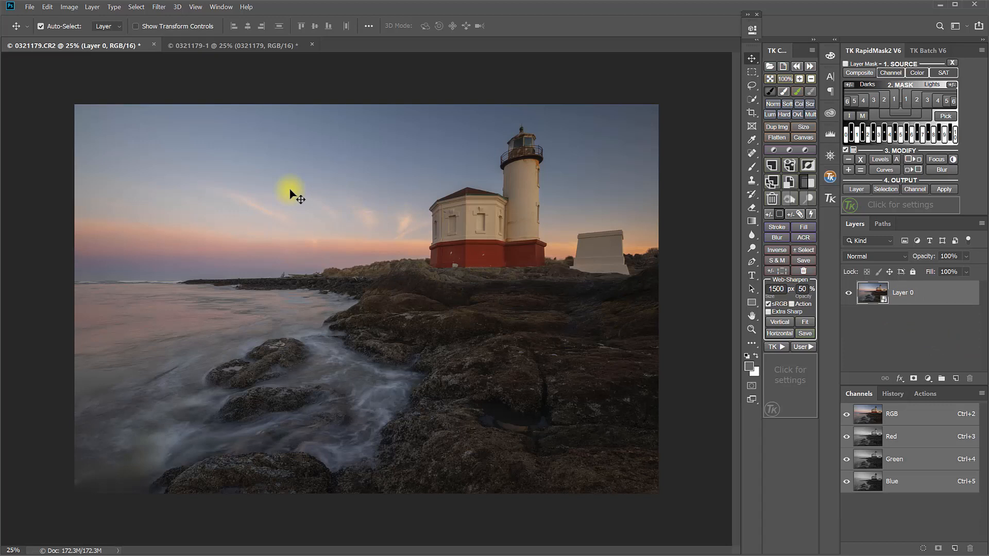
click(160, 6)
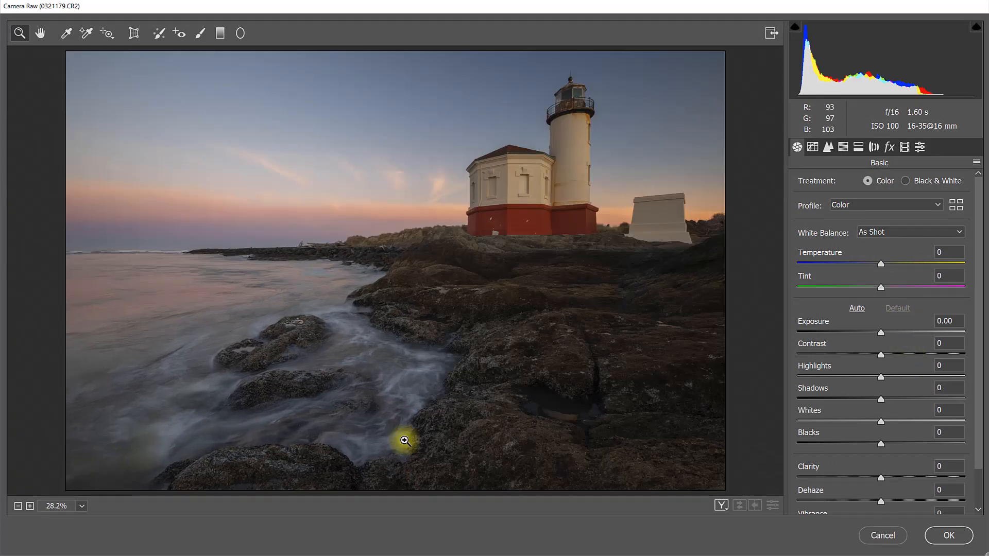
mouse_move(589, 274)
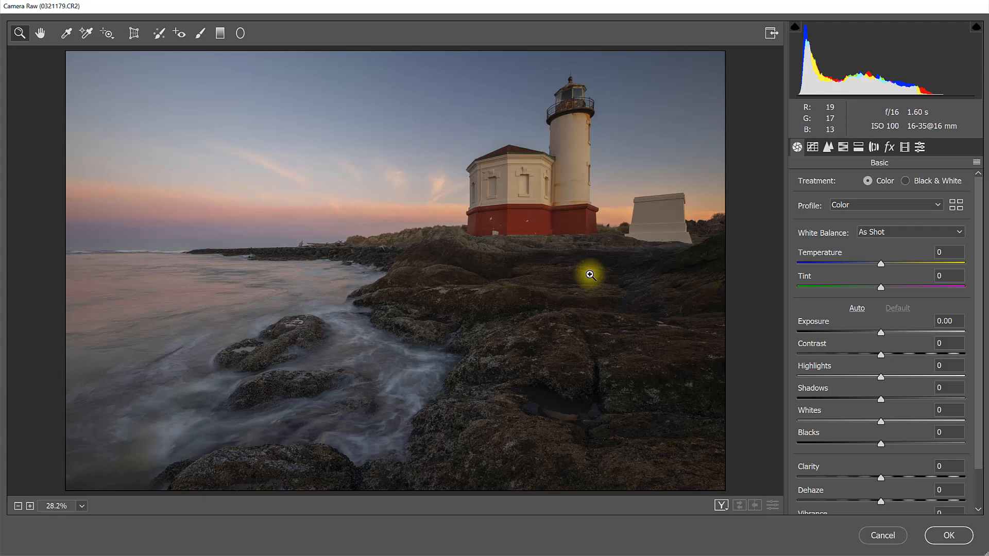
mouse_move(902, 334)
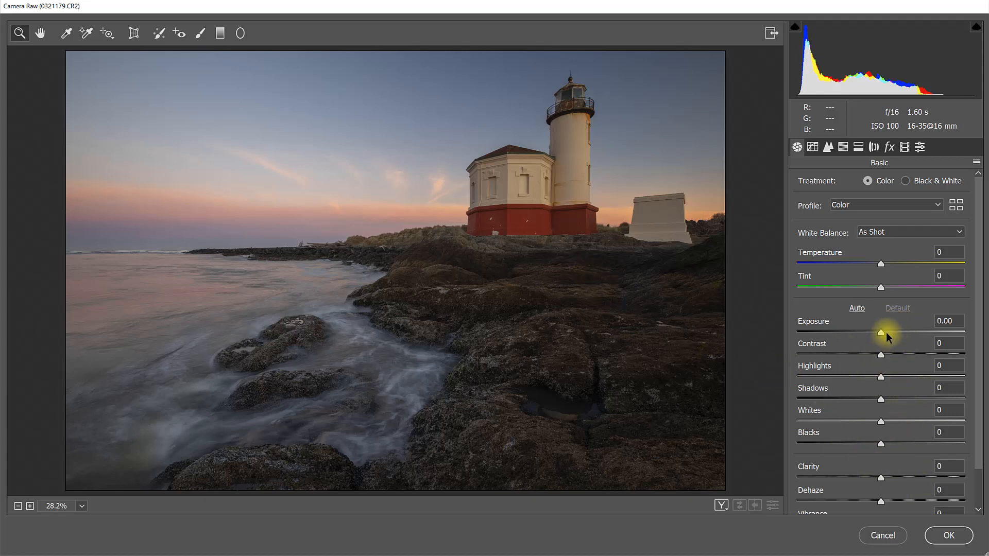
mouse_move(889, 357)
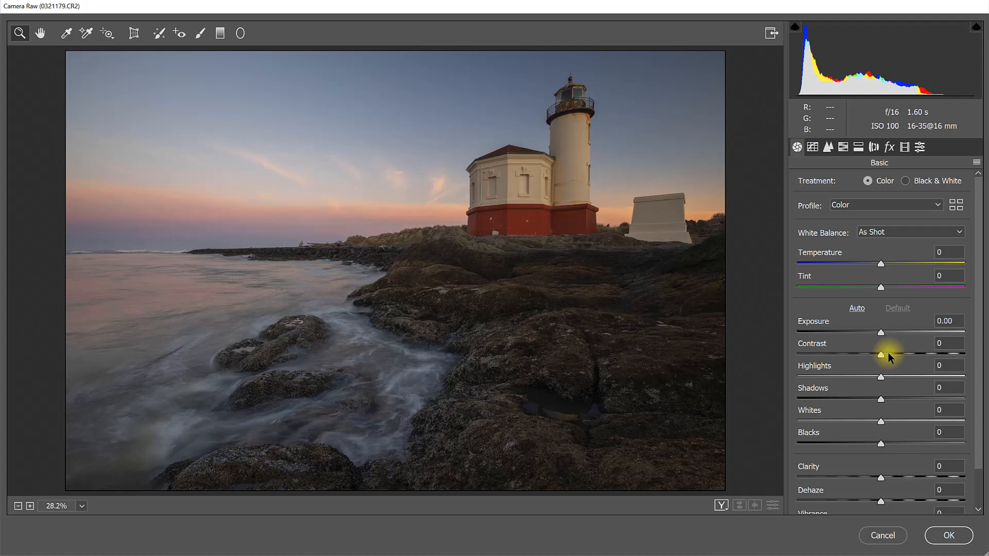
click(947, 535)
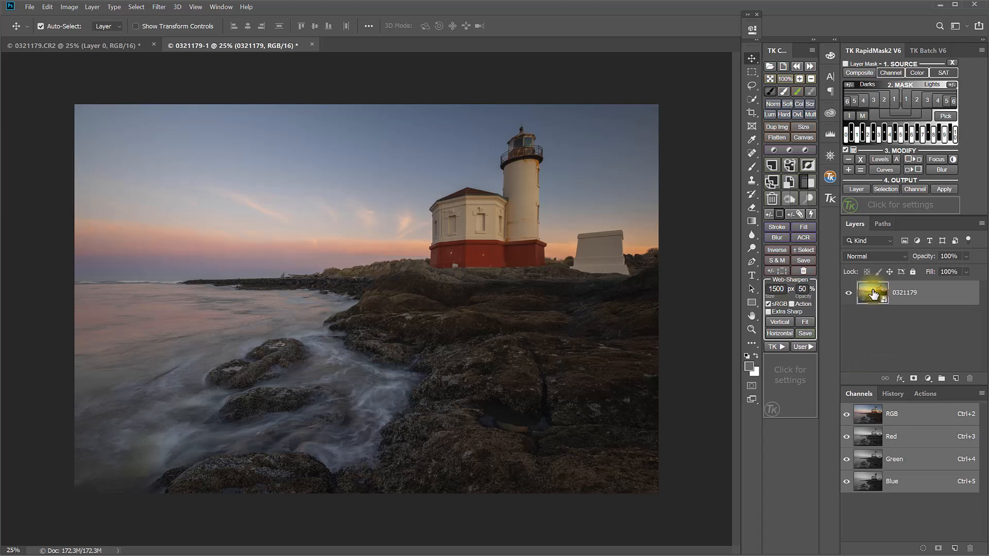
mouse_move(873, 294)
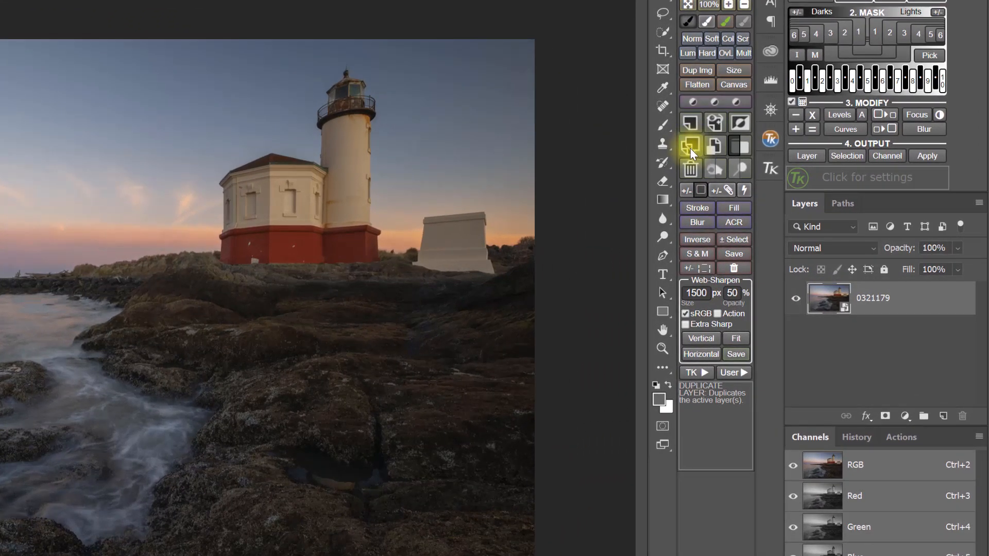
Duplicate the 0321179 layer and make it an independent copy via New Smart Object via Copy.
click(690, 146)
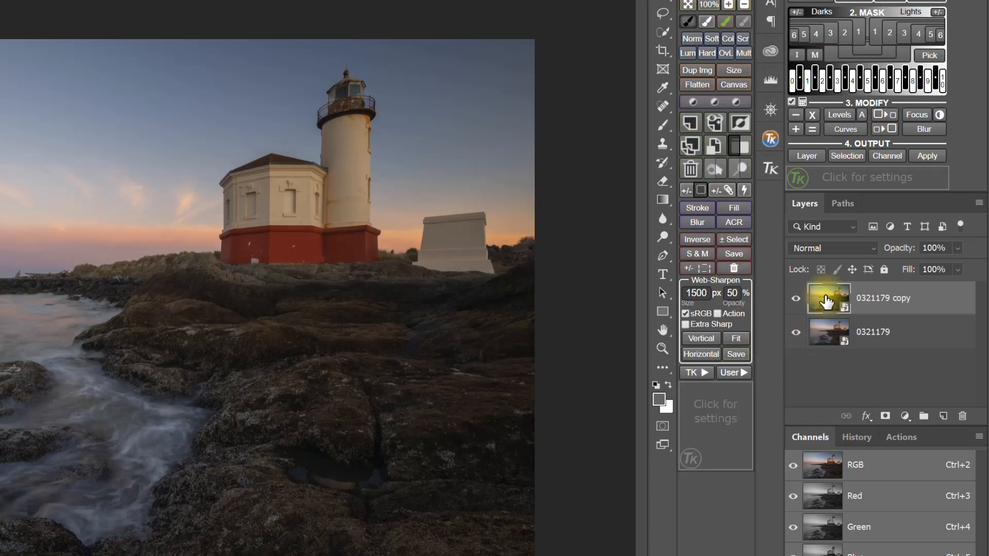
mouse_move(834, 332)
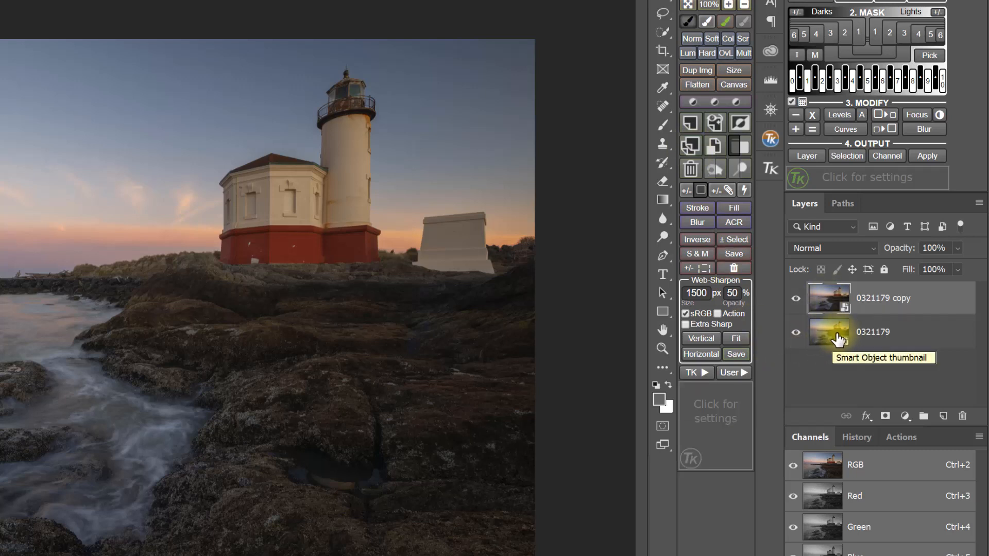
click(829, 298)
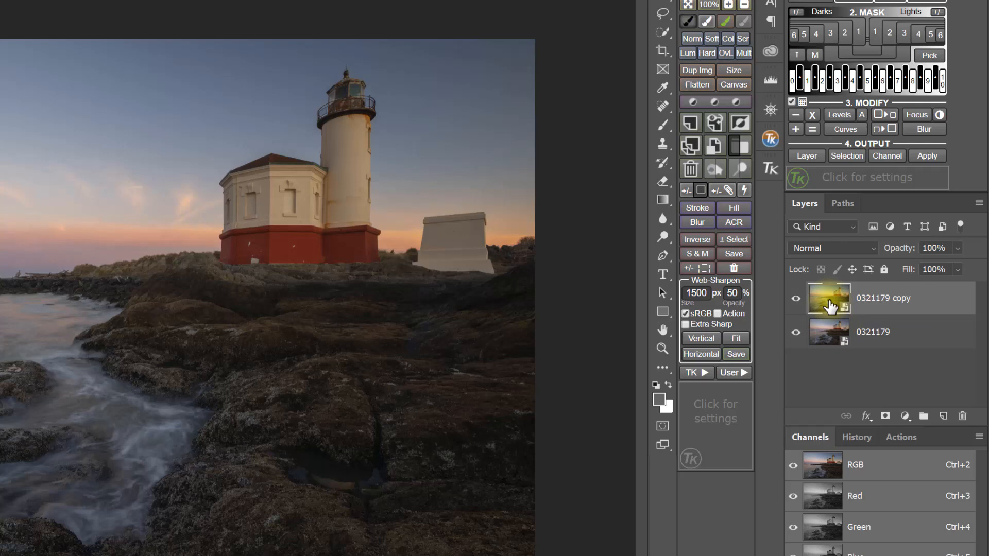
mouse_move(795, 299)
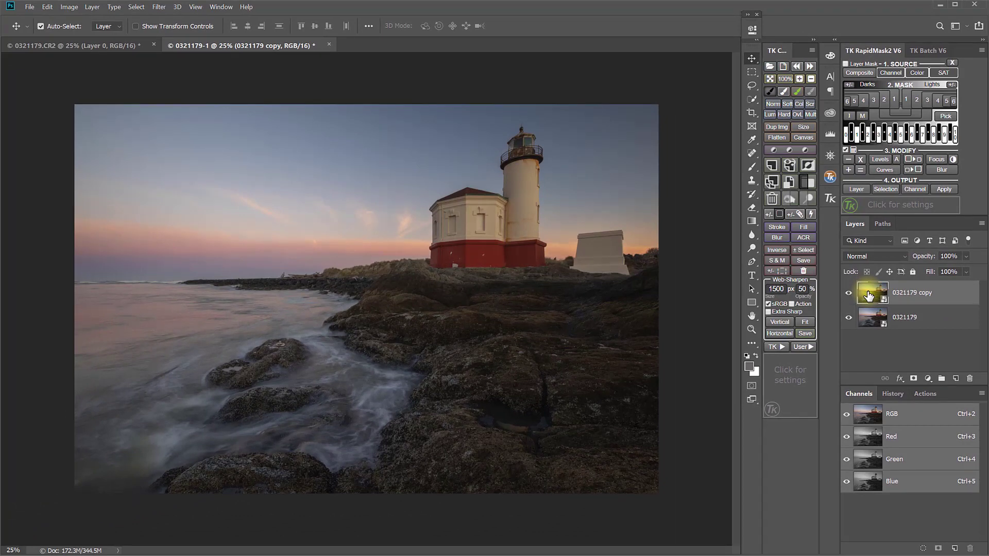
click(95, 7)
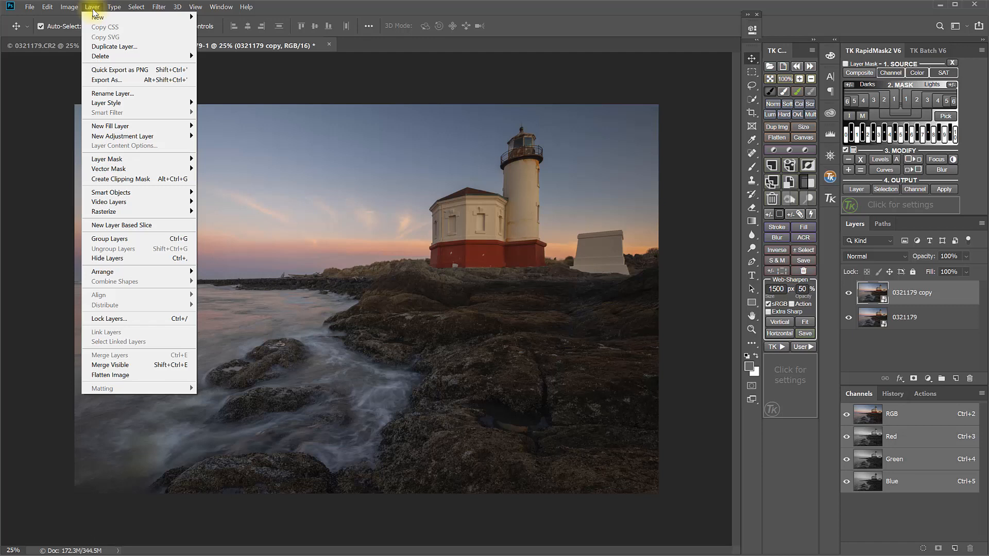
mouse_move(115, 47)
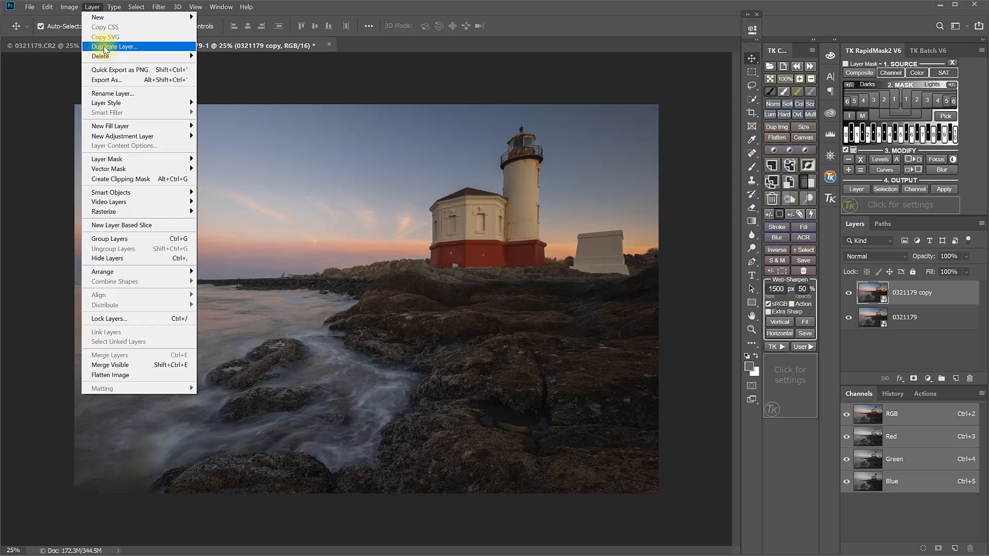
mouse_move(108, 168)
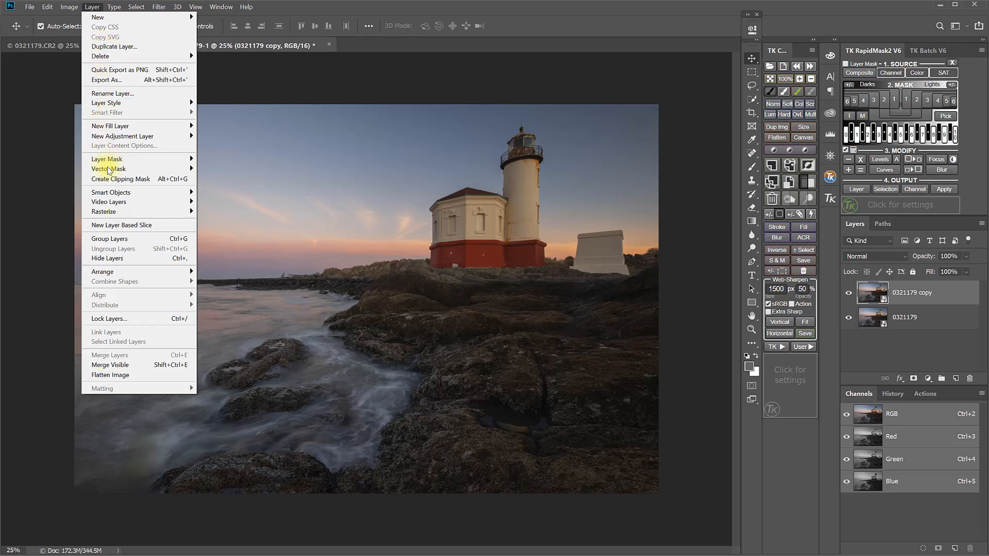
mouse_move(111, 192)
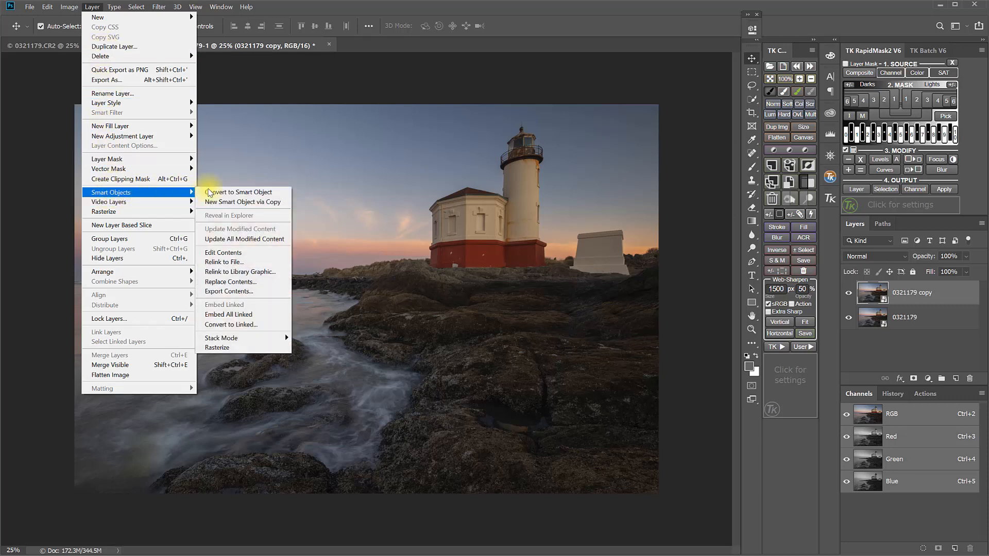
mouse_move(243, 201)
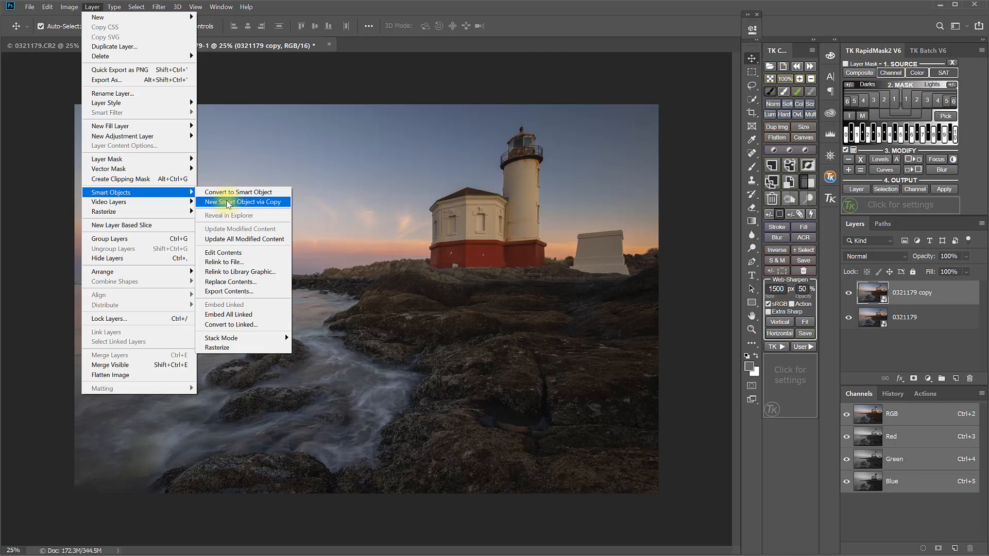
click(243, 202)
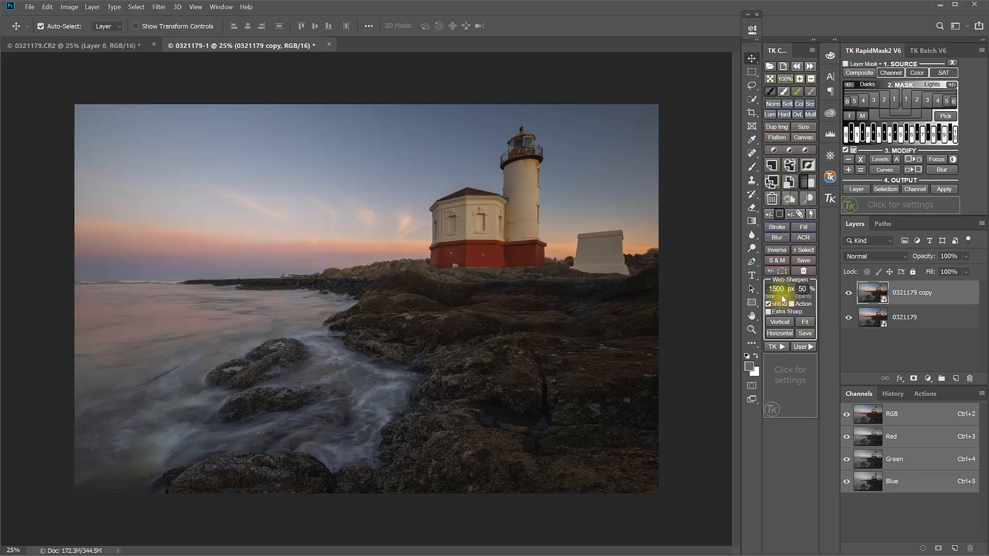
click(873, 293)
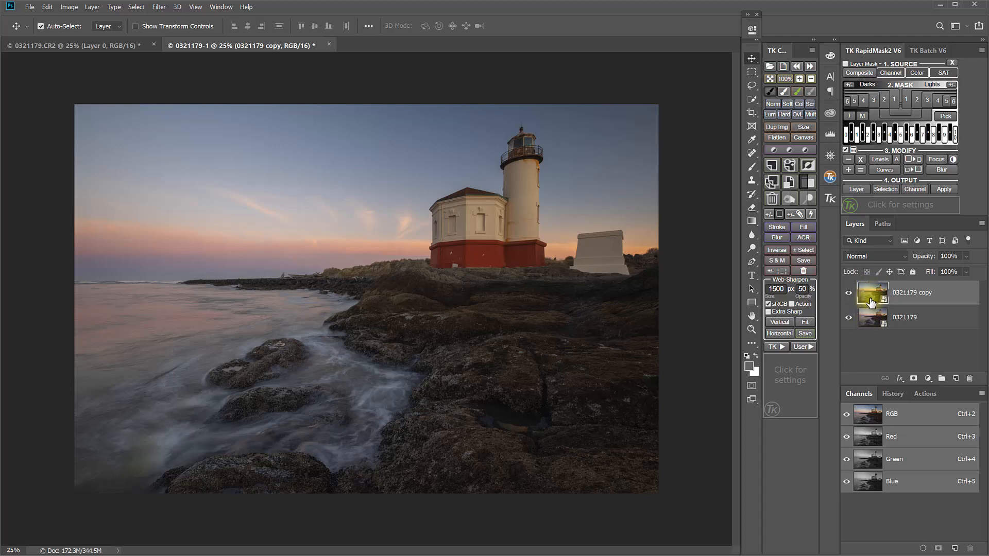
mouse_move(871, 296)
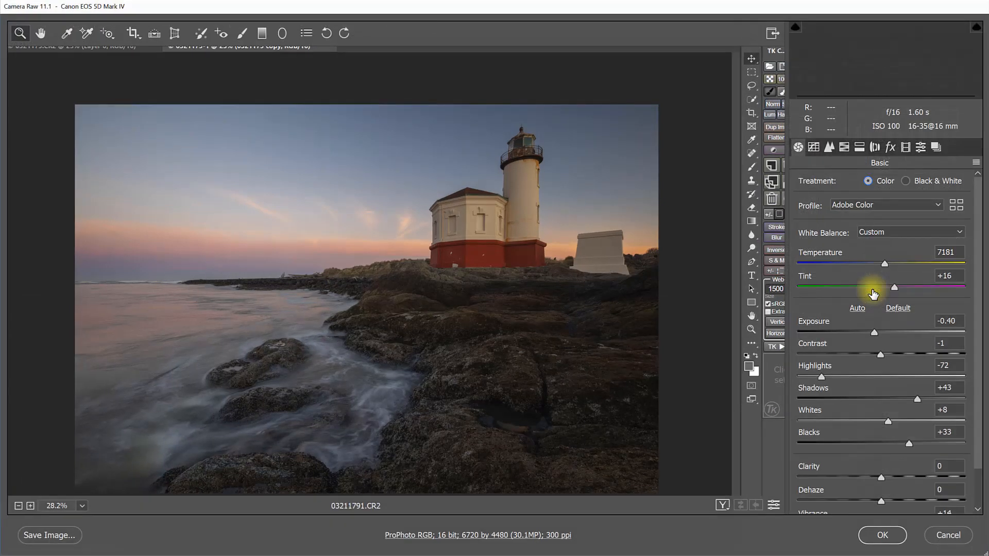
Brighten the copy layer in Camera Raw to exposure +0.60 with shadows +23 and apply.
drag(873, 332, 880, 333)
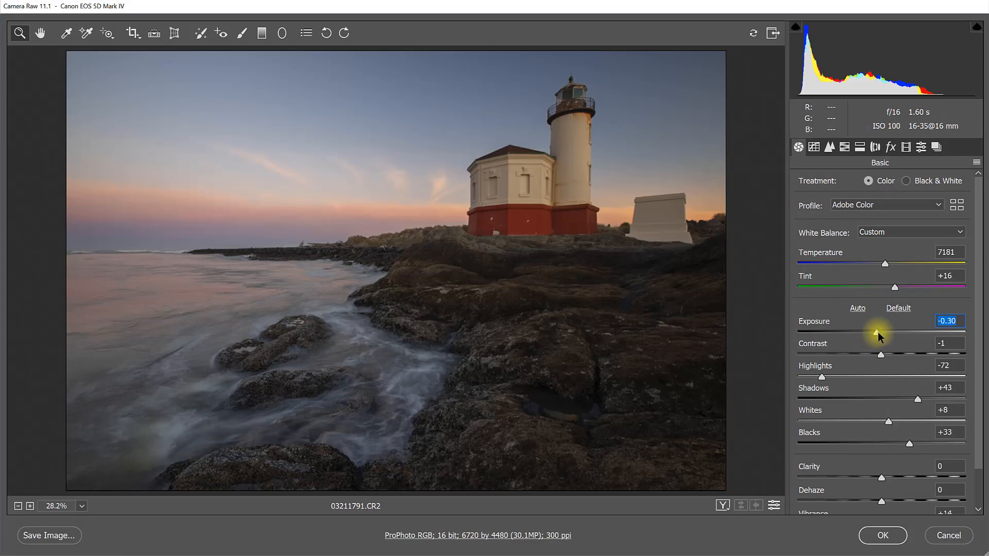
drag(869, 332, 890, 333)
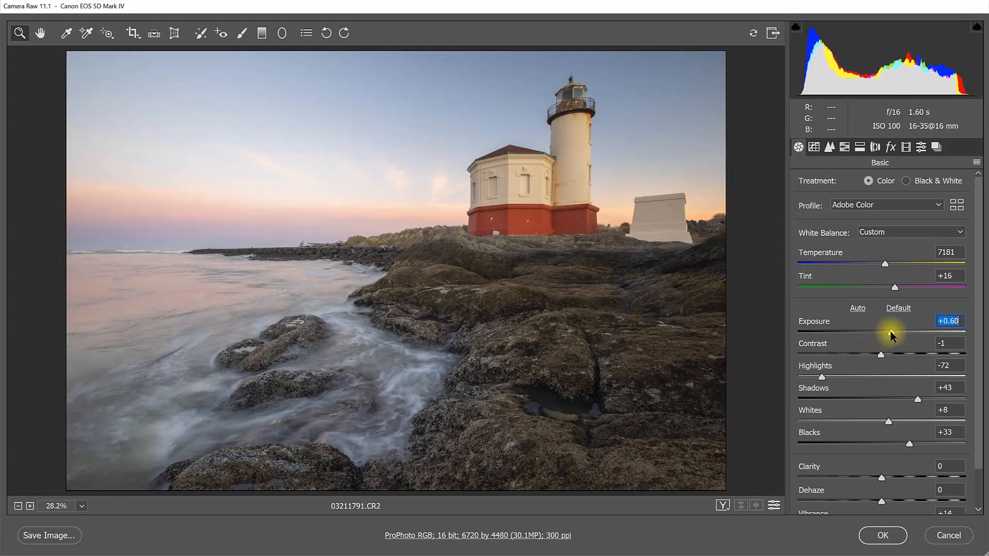
mouse_move(881, 360)
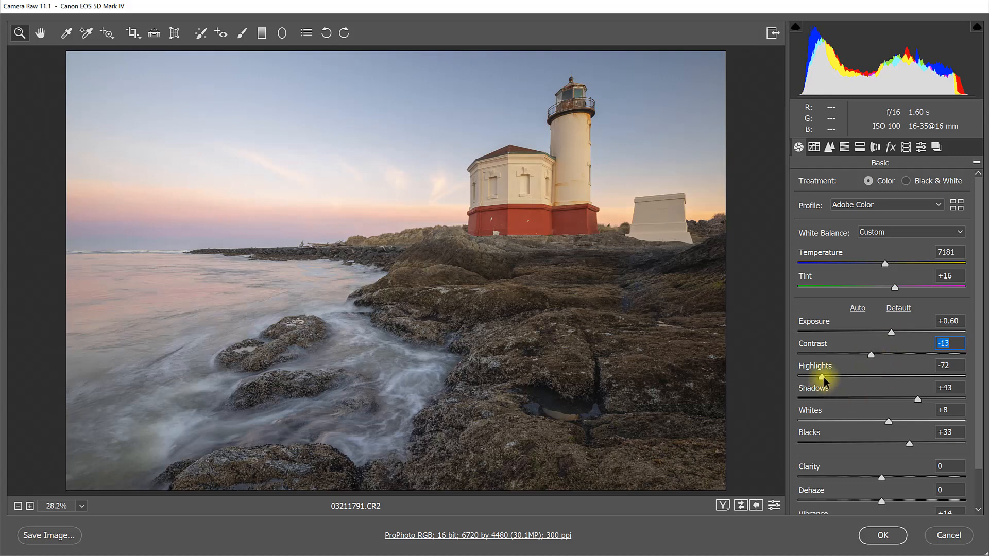
drag(940, 399, 902, 399)
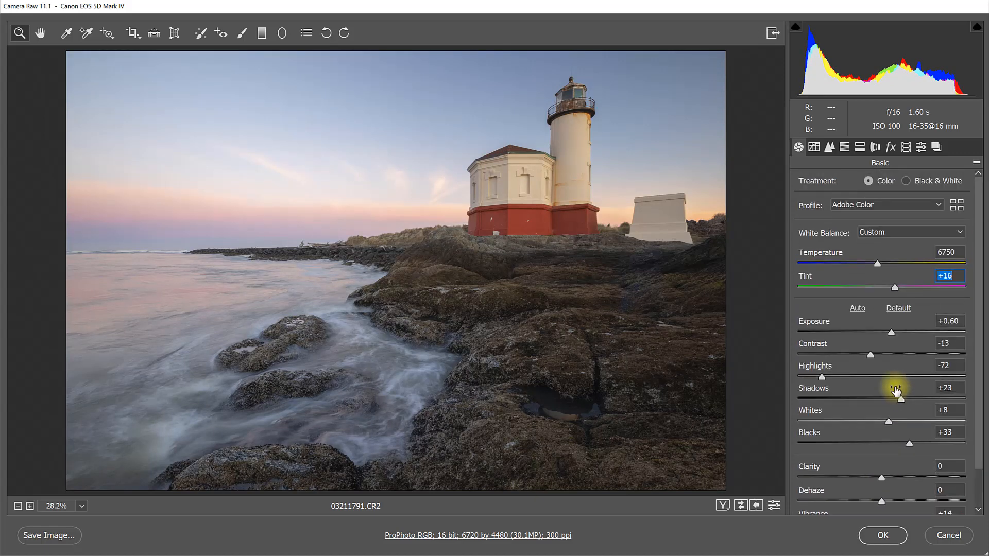
mouse_move(710, 272)
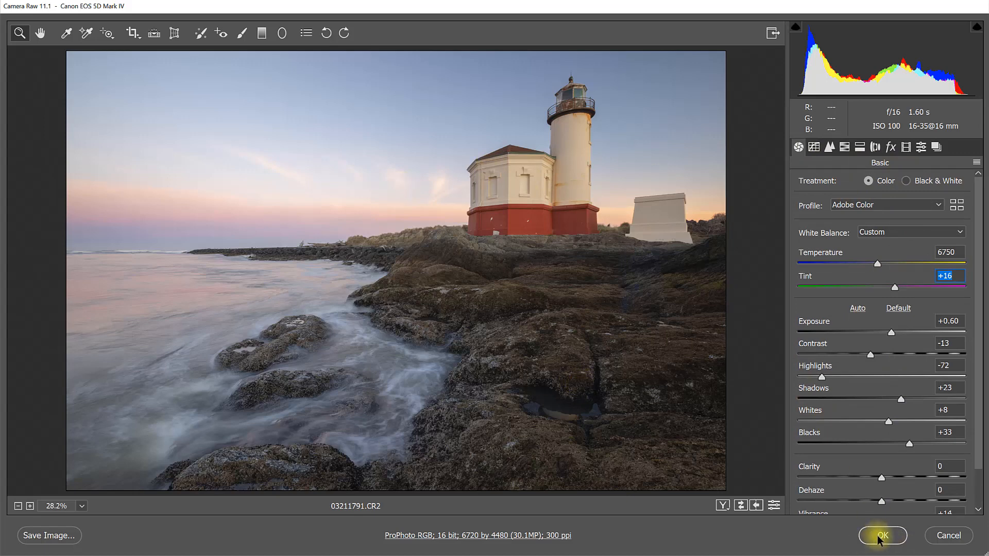
click(882, 536)
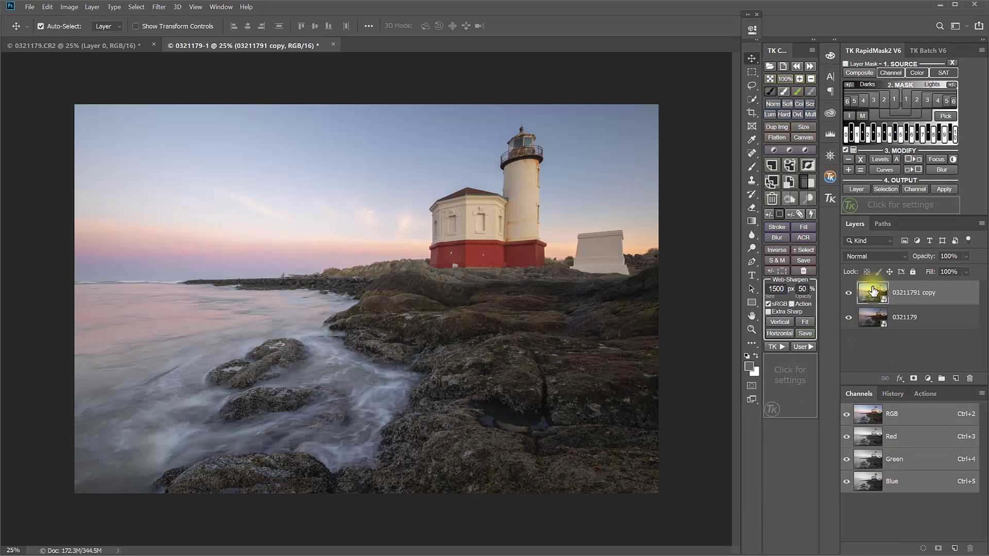
Compare the copy against the original, then open the 0321179 layer's Camera Raw settings.
click(849, 292)
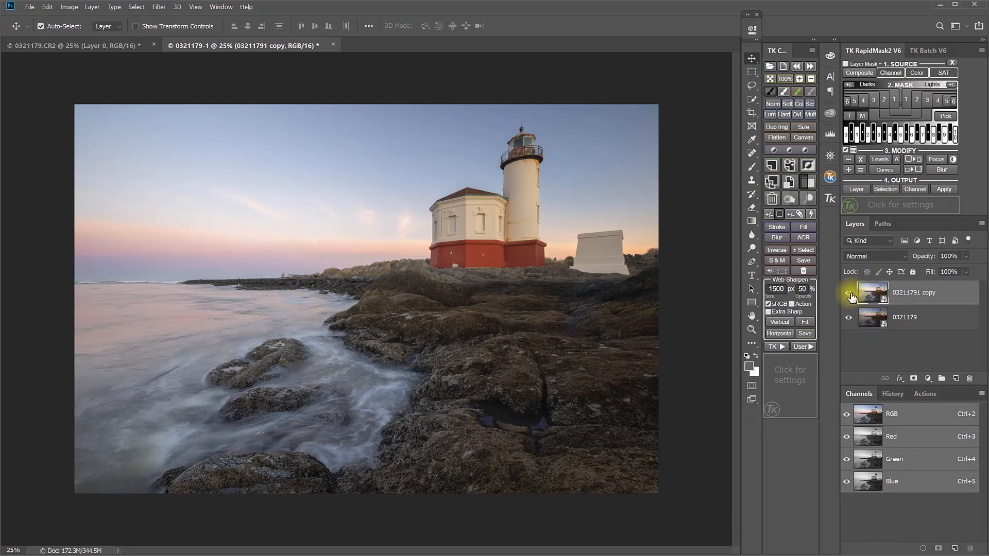
click(848, 293)
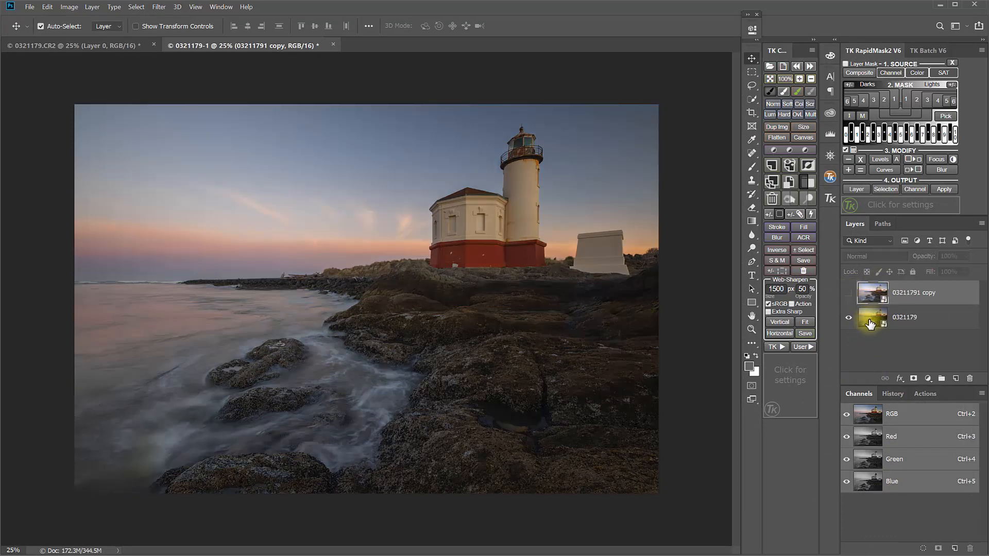
click(871, 298)
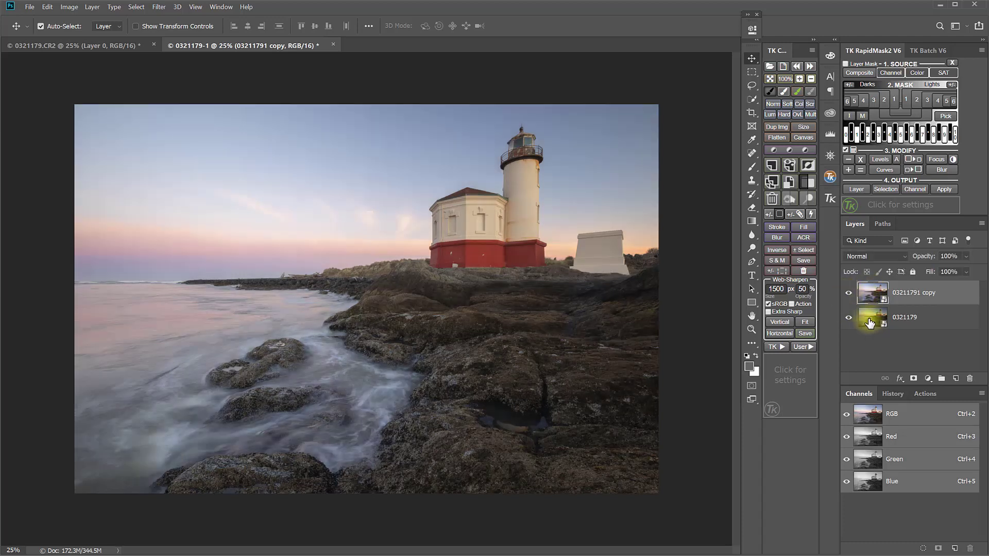
click(913, 317)
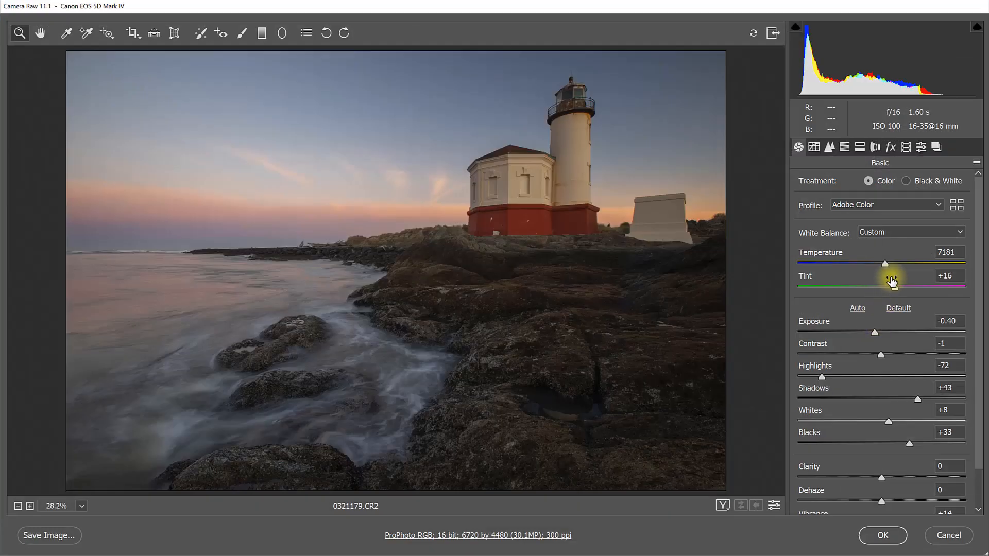
Darken the original layer to exposure -0.80, warm temperature to 7650, and apply.
drag(888, 333, 872, 333)
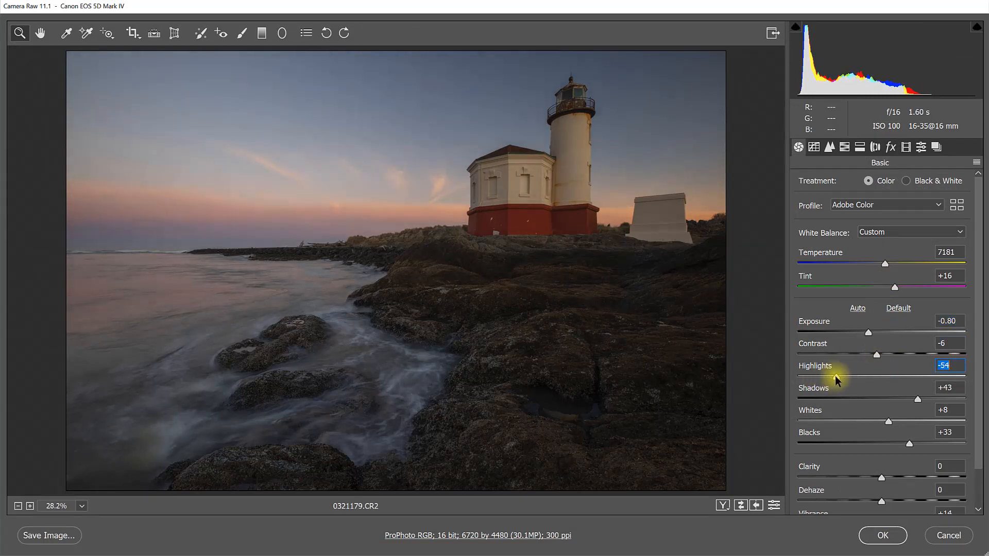
drag(881, 263, 889, 264)
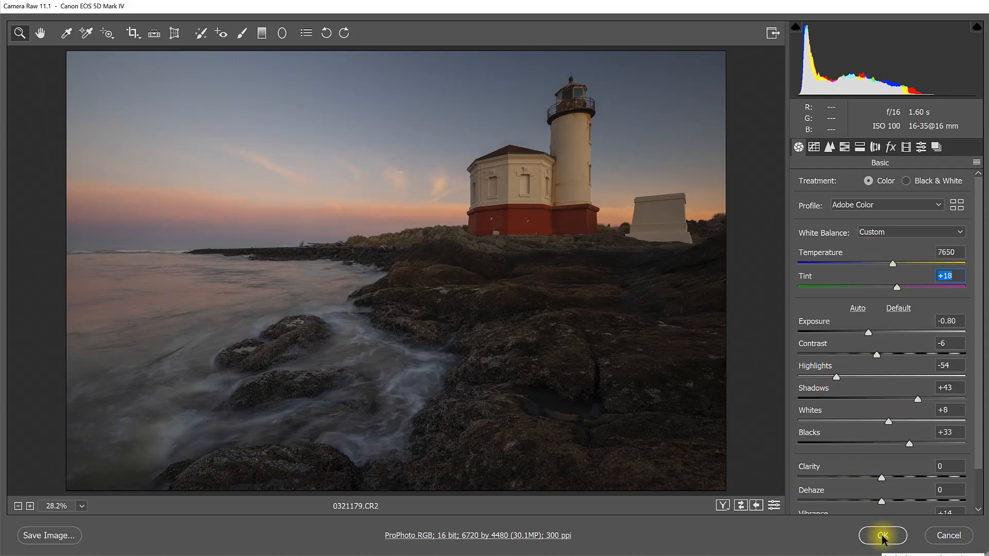
click(882, 536)
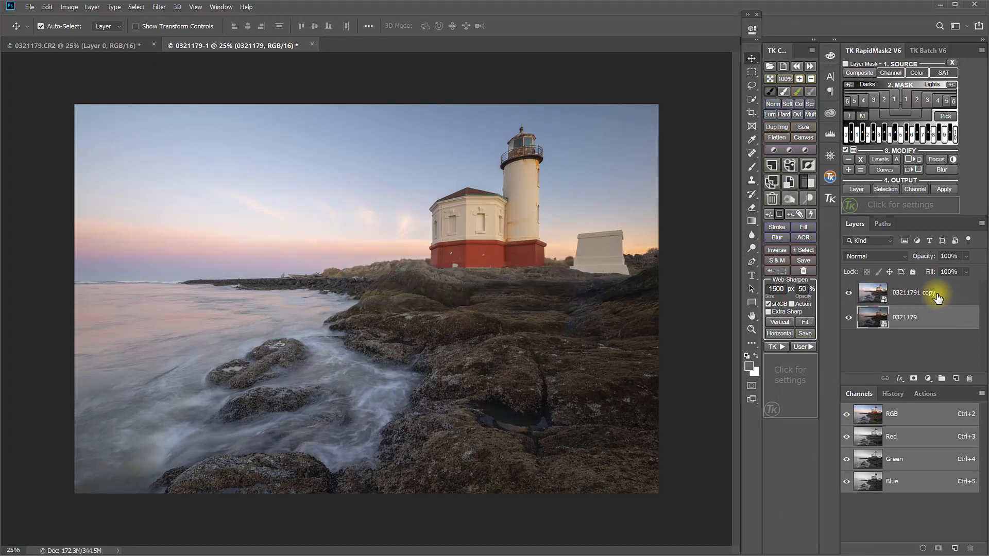
Add a white layer mask to the 03211791 copy layer.
click(769, 214)
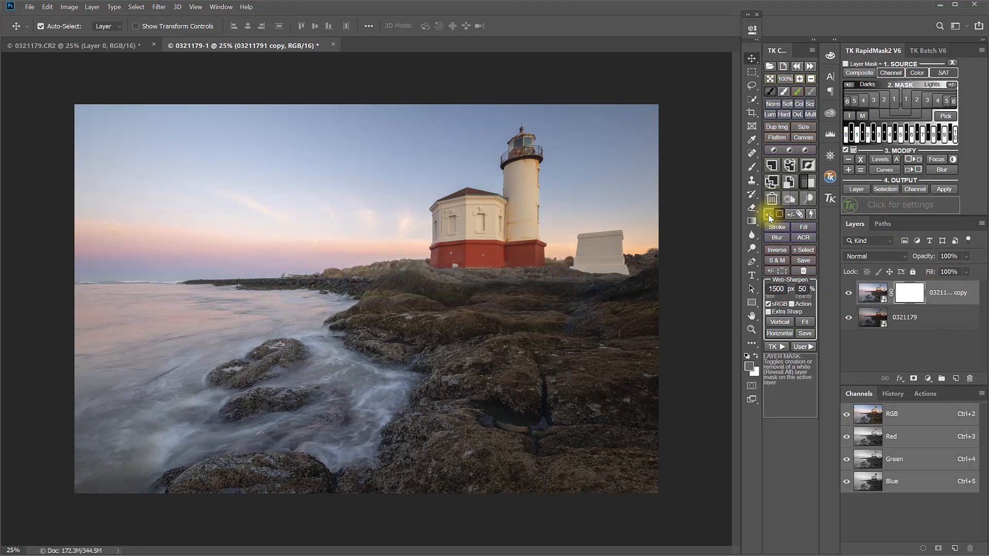
click(769, 214)
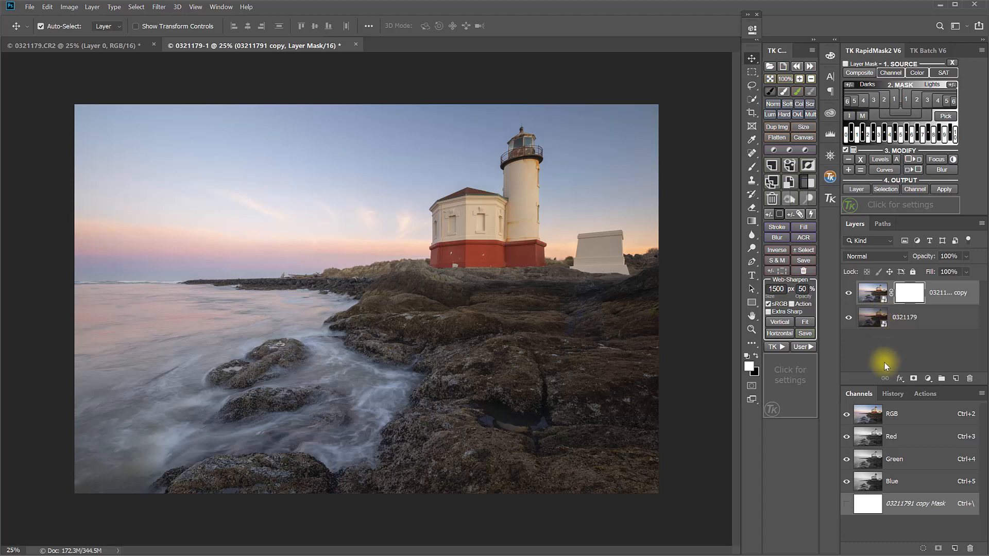
mouse_move(772, 91)
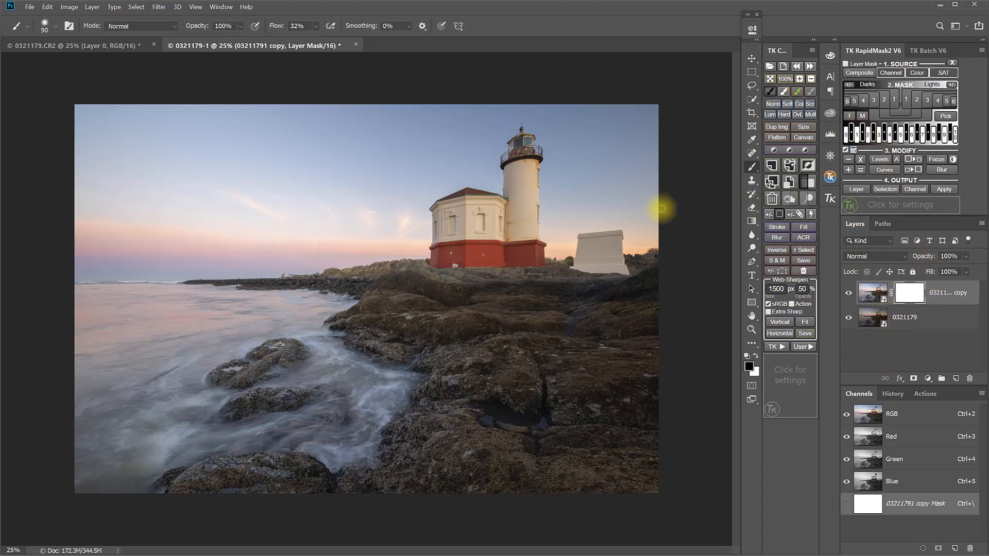
mouse_move(568, 179)
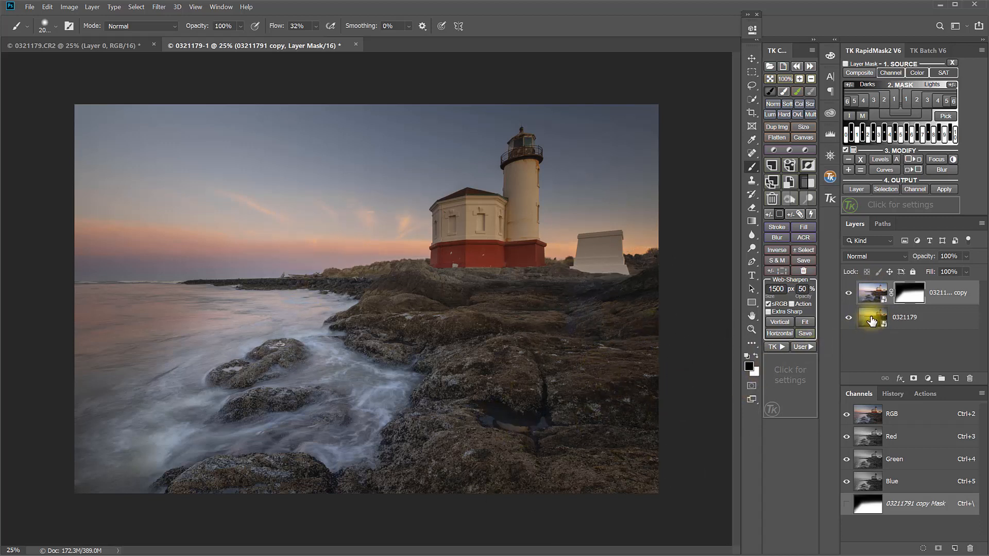
mouse_move(872, 320)
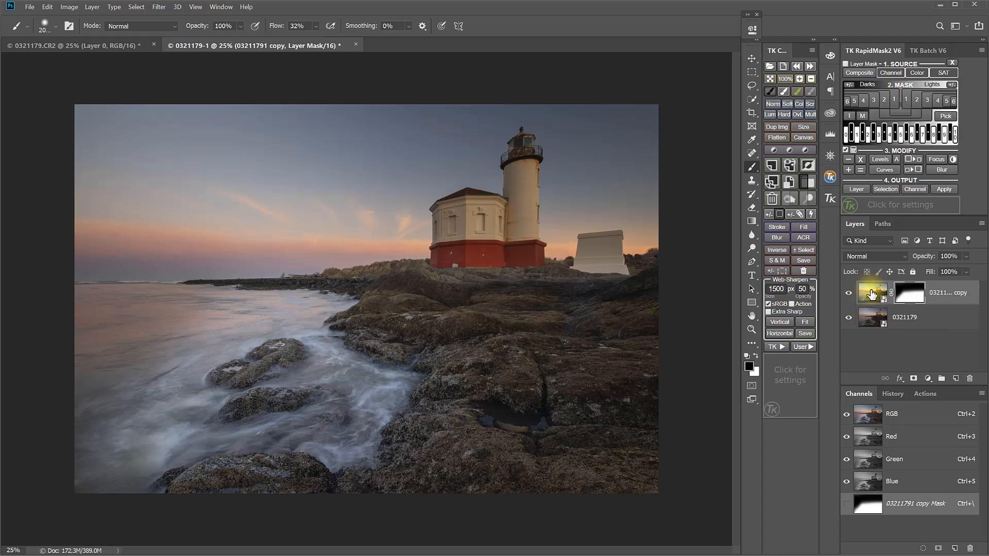
mouse_move(879, 294)
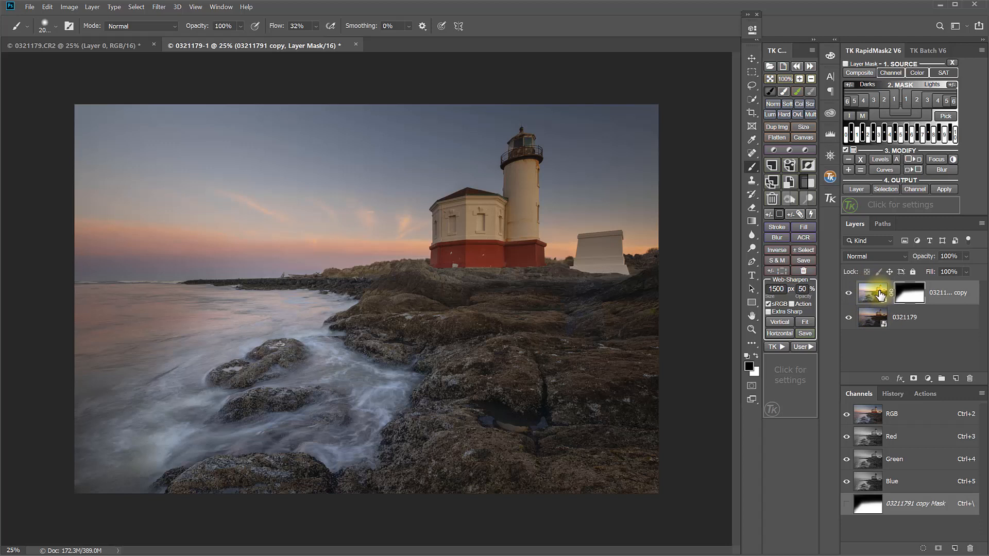
mouse_move(873, 293)
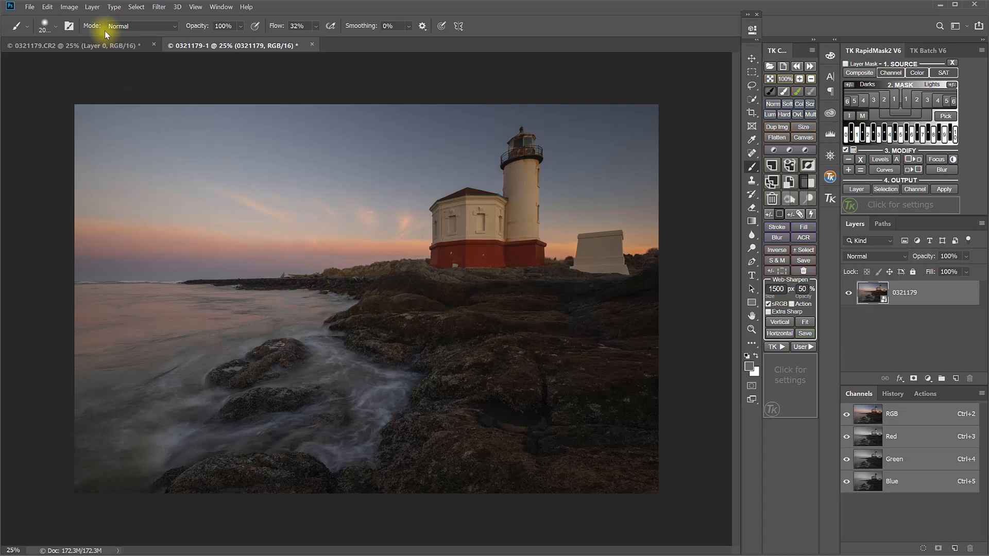
Duplicate the 0321179 layer via Layer > Duplicate Layer, keeping the name 0321179 copy.
click(94, 6)
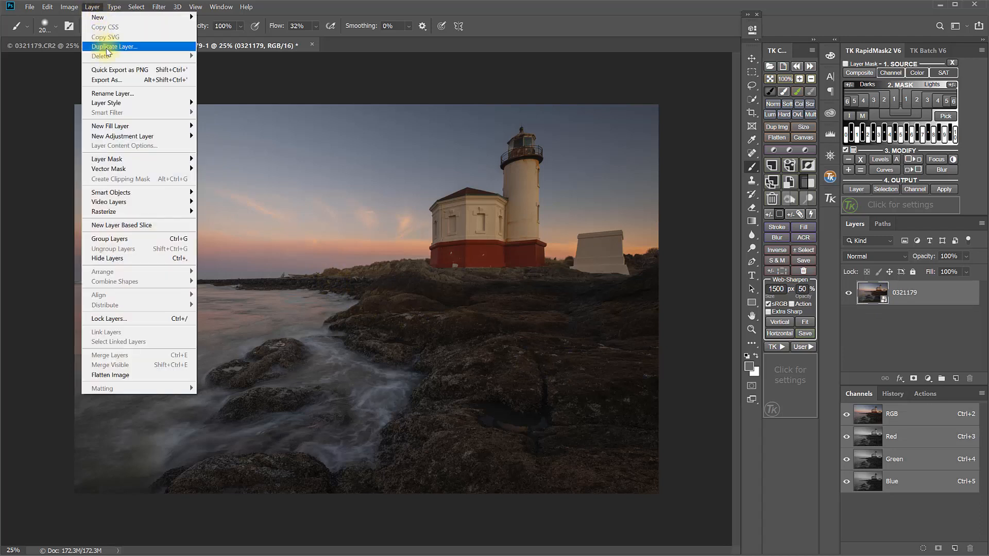
click(117, 47)
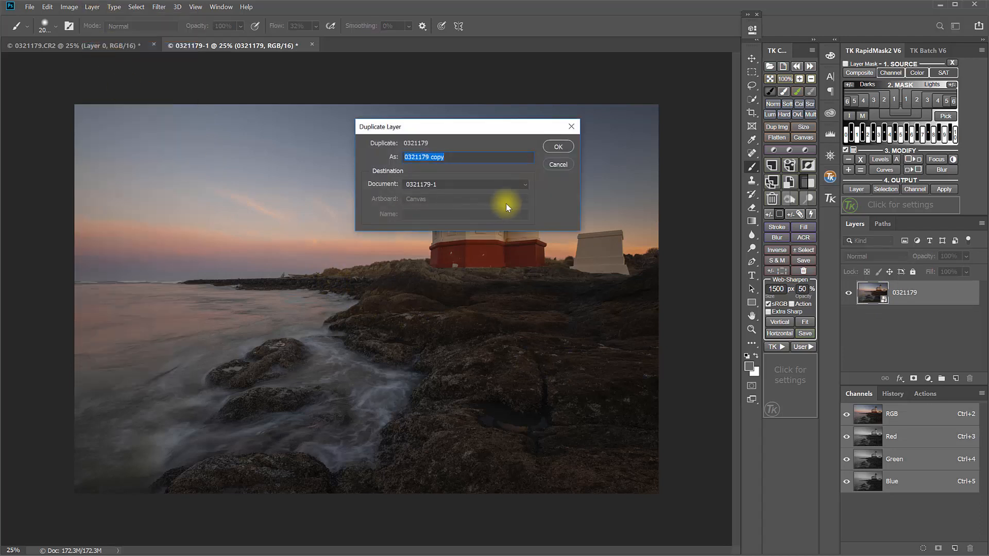
mouse_move(548, 171)
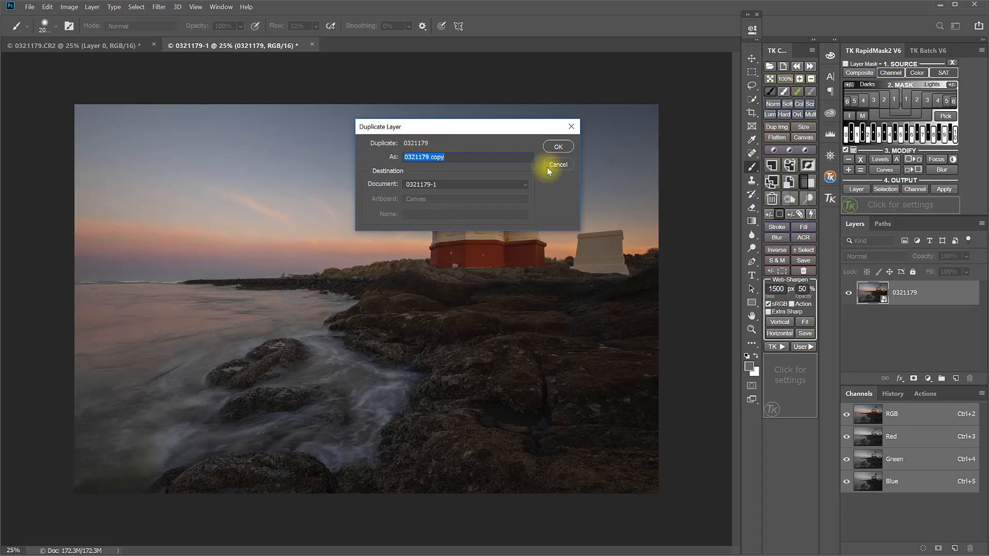
click(557, 147)
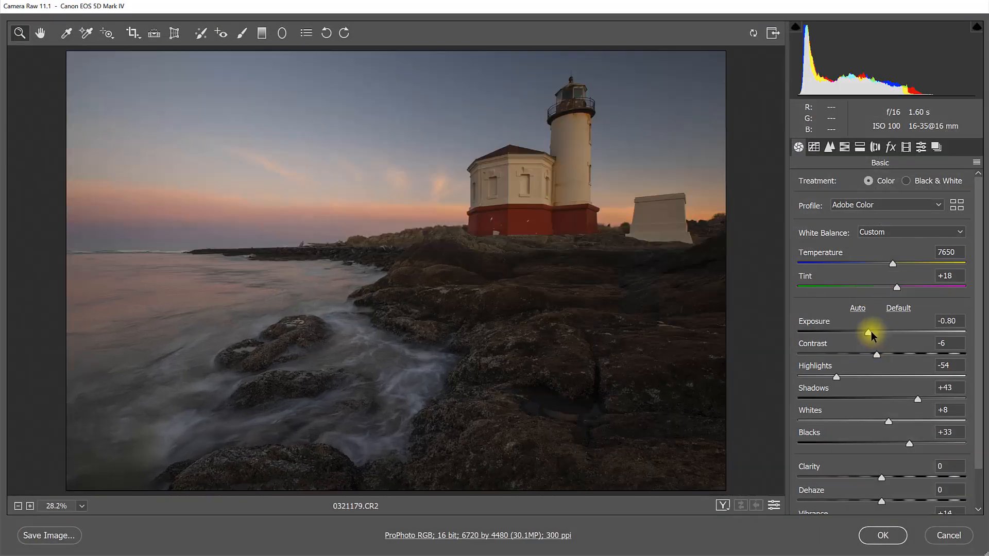
Raise the Camera Raw exposure to +0.90 and apply it to brighten the lighthouse.
drag(868, 333, 900, 333)
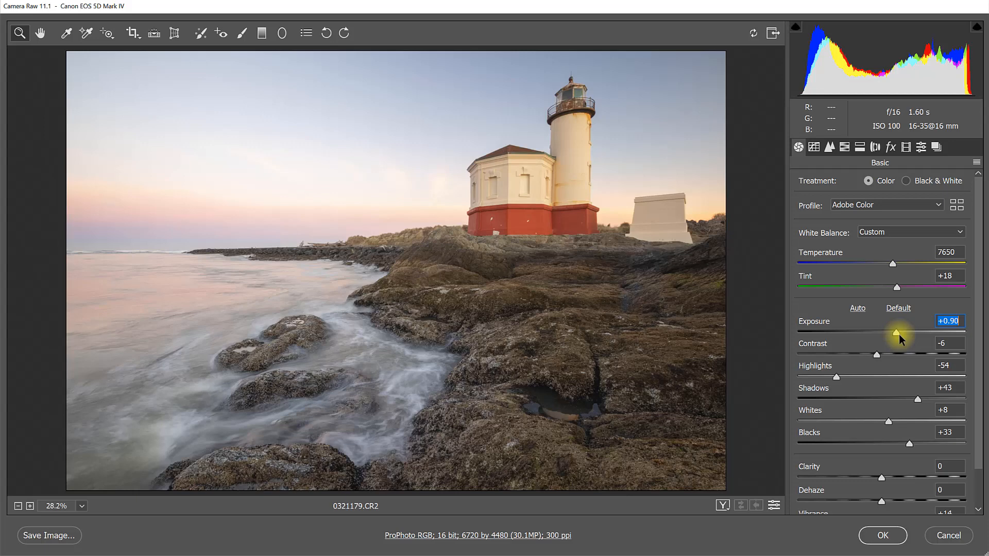
click(883, 535)
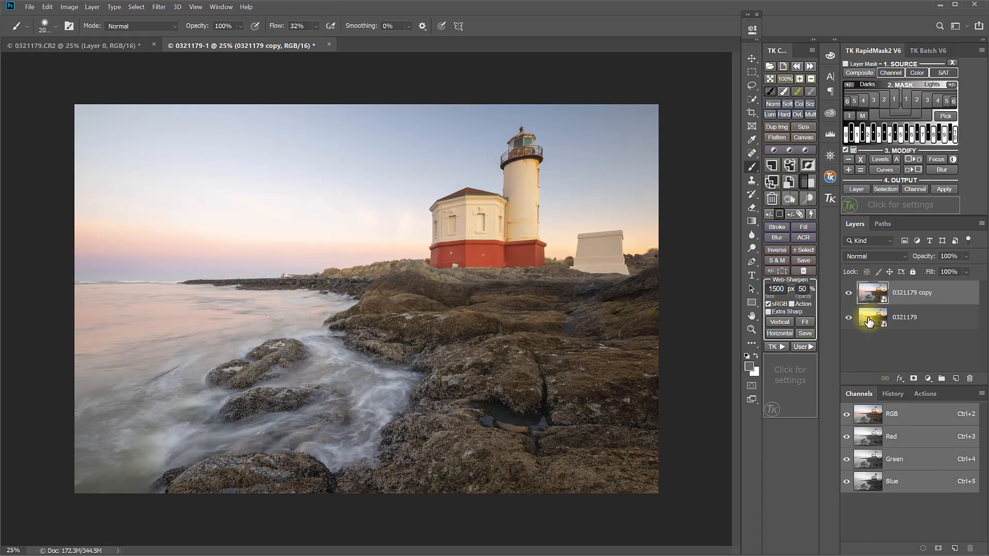
mouse_move(871, 326)
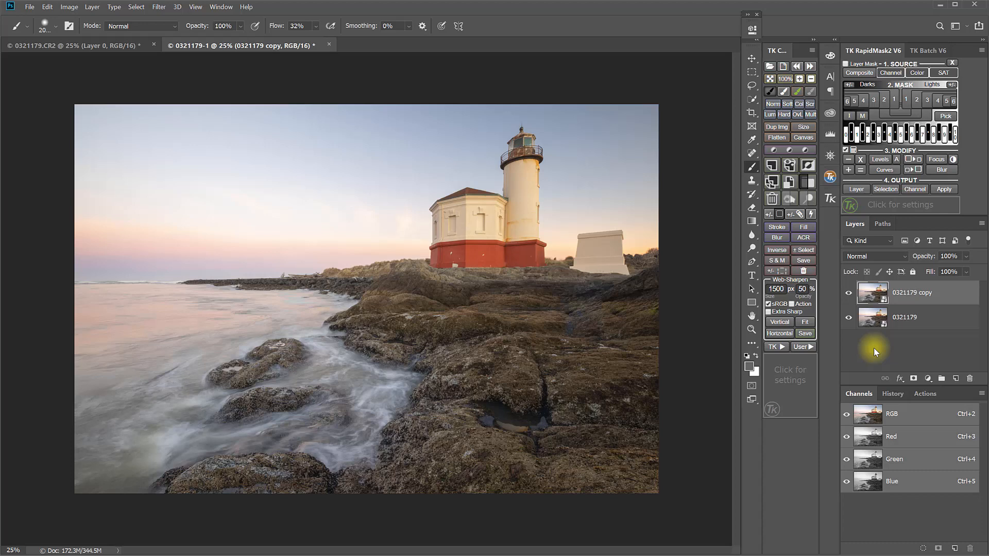
mouse_move(859, 344)
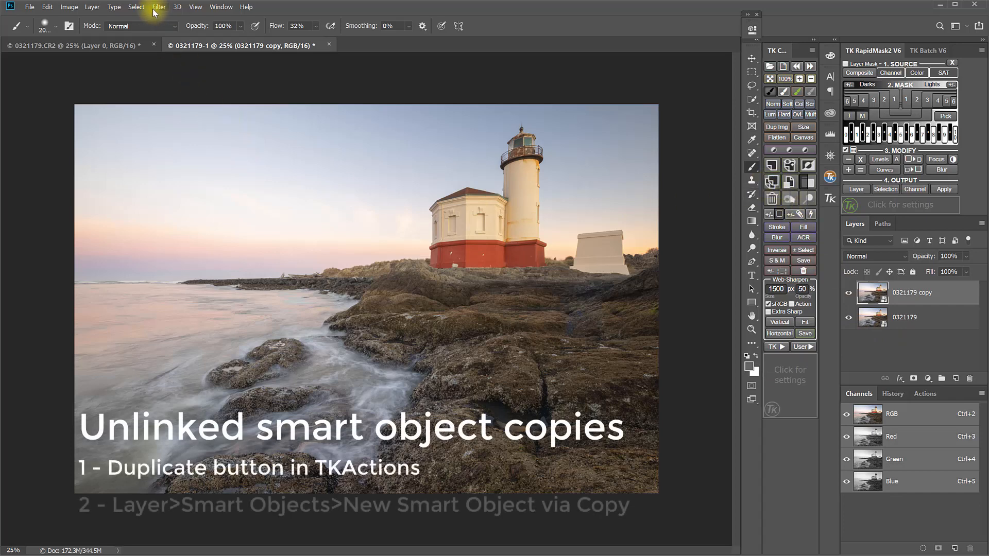
click(91, 6)
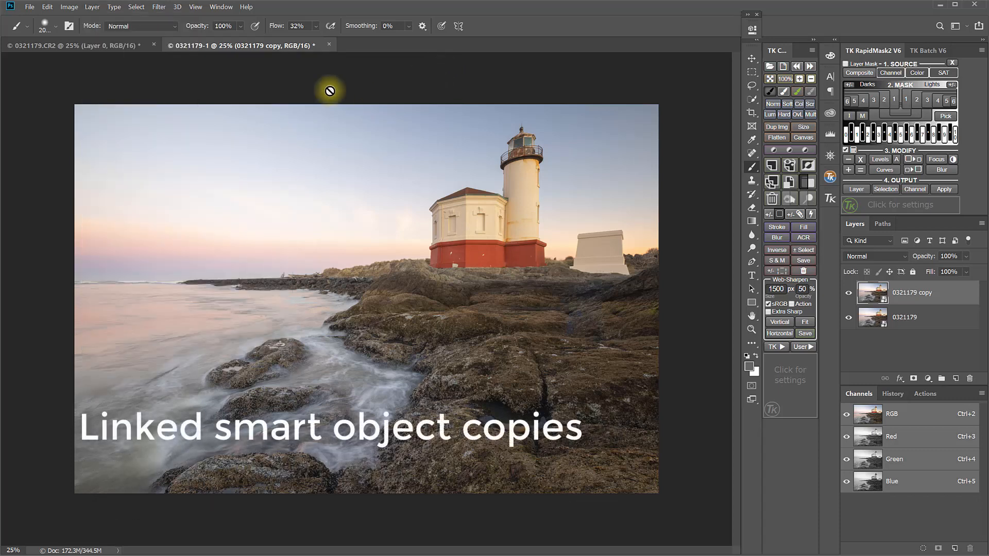
click(92, 6)
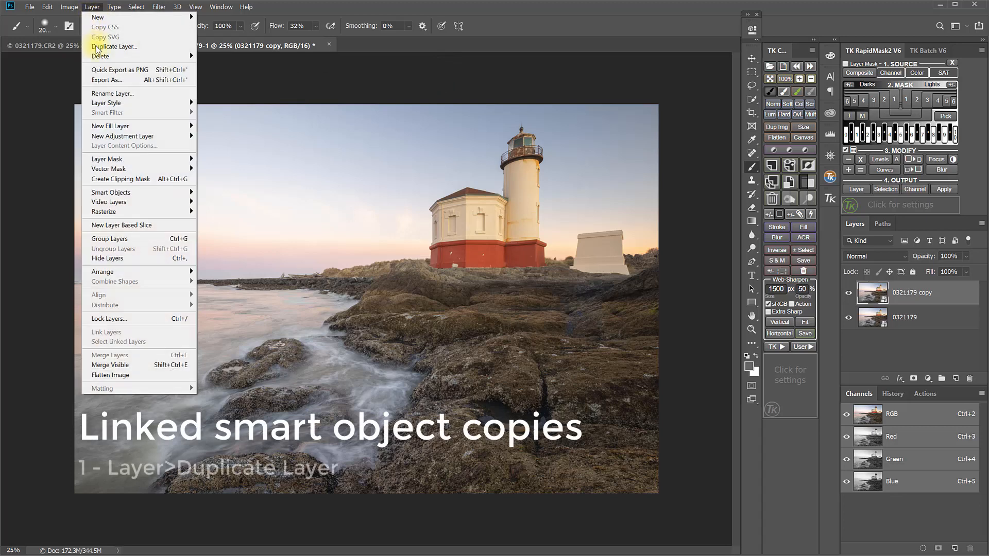
mouse_move(114, 46)
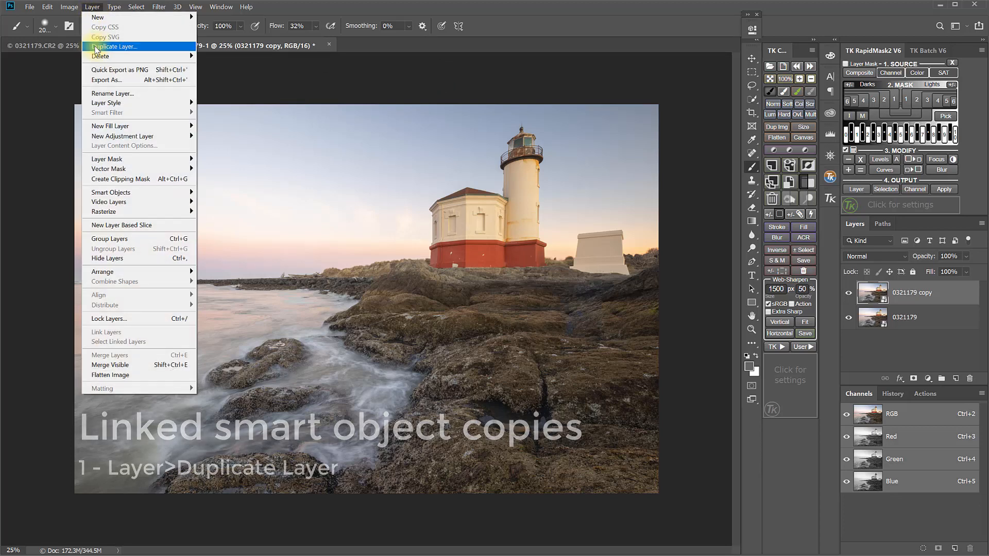
click(113, 47)
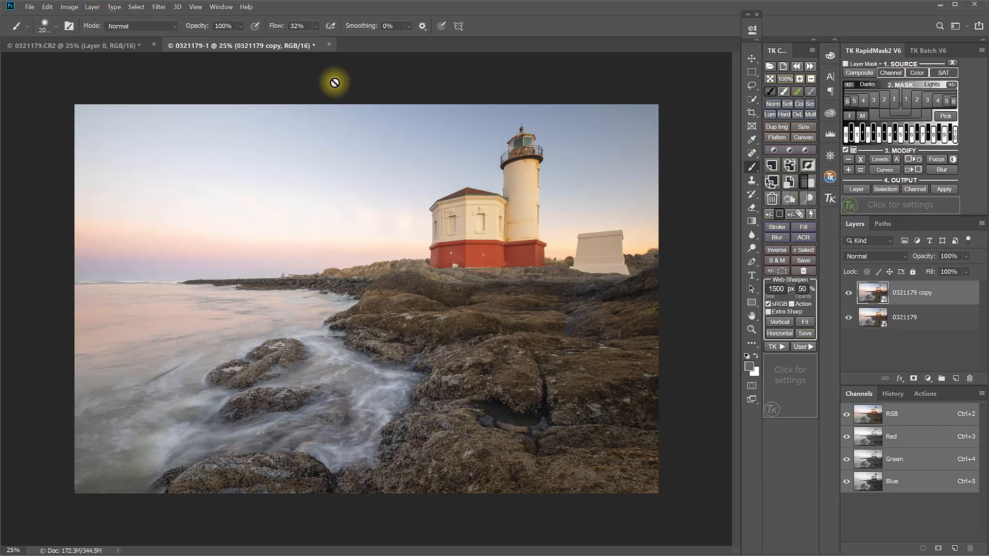